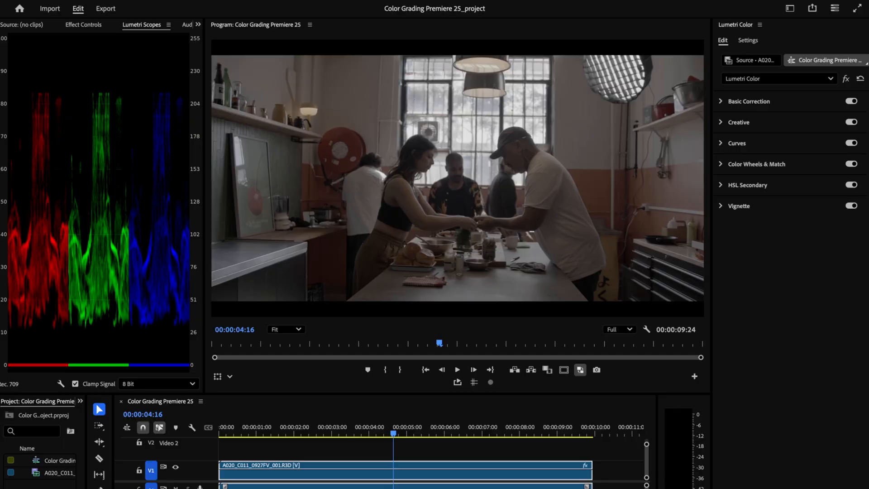
mouse_move(797, 22)
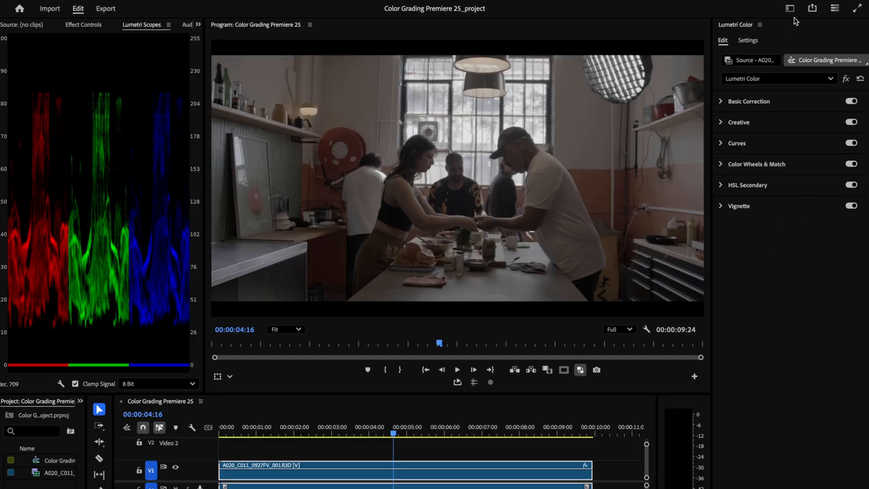
- Reset the Color workspace to its saved layout and restore the Lumetri scopes
left_click(787, 10)
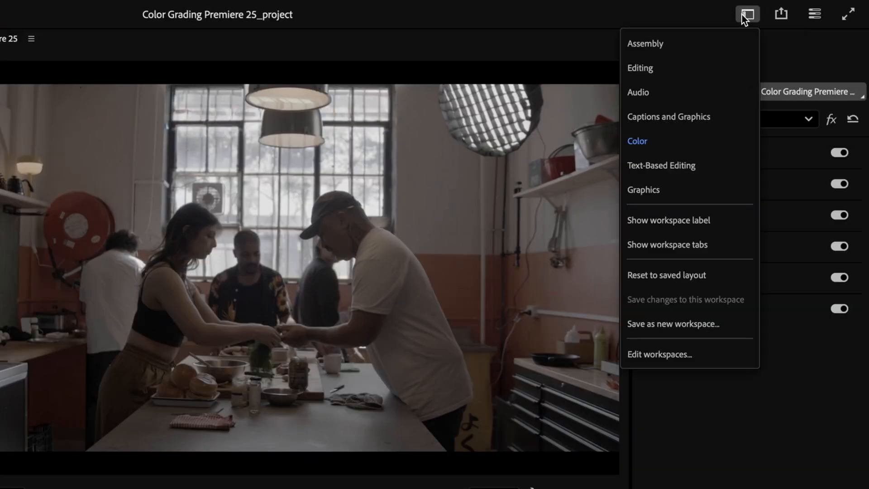
mouse_move(754, 20)
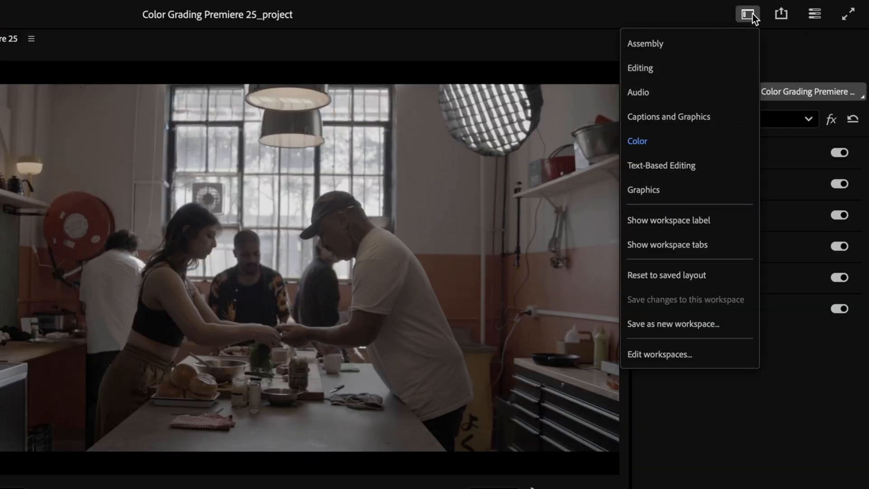
left_click(640, 68)
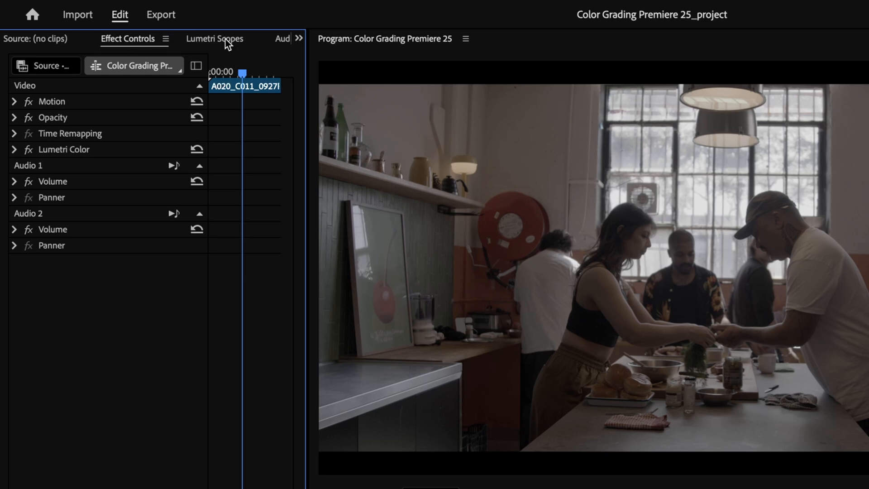
left_click(215, 39)
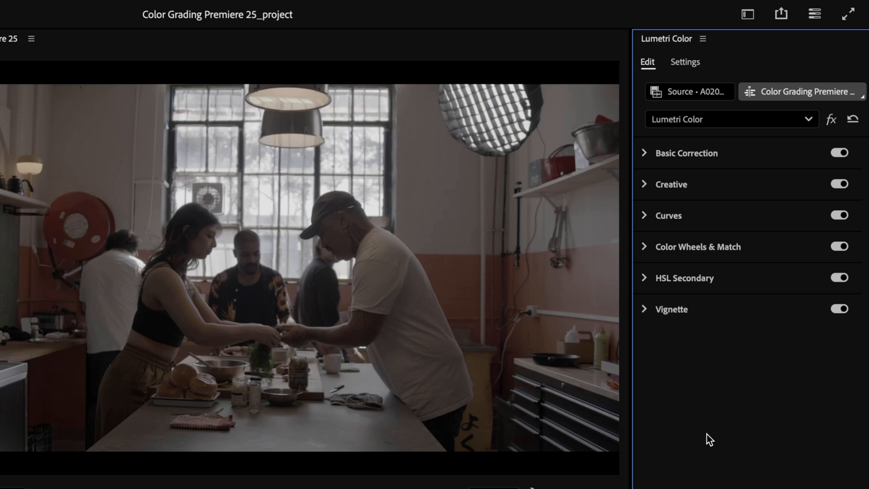
- Enable Auto Detect Log Video Color Space in Lumetri project settings and expand Source Clip
left_click(686, 62)
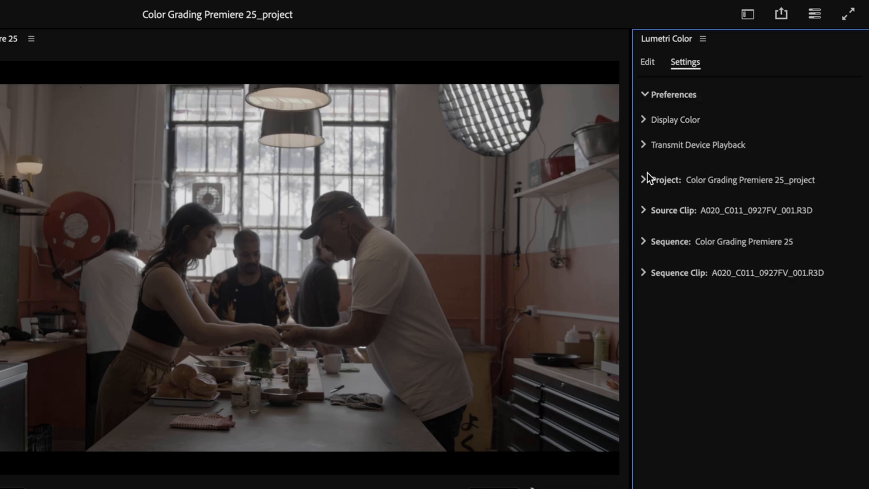
left_click(643, 179)
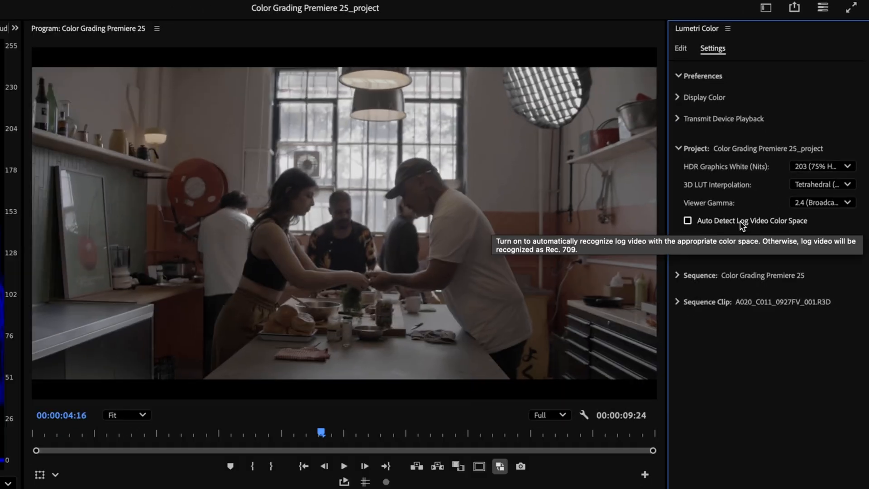
left_click(688, 220)
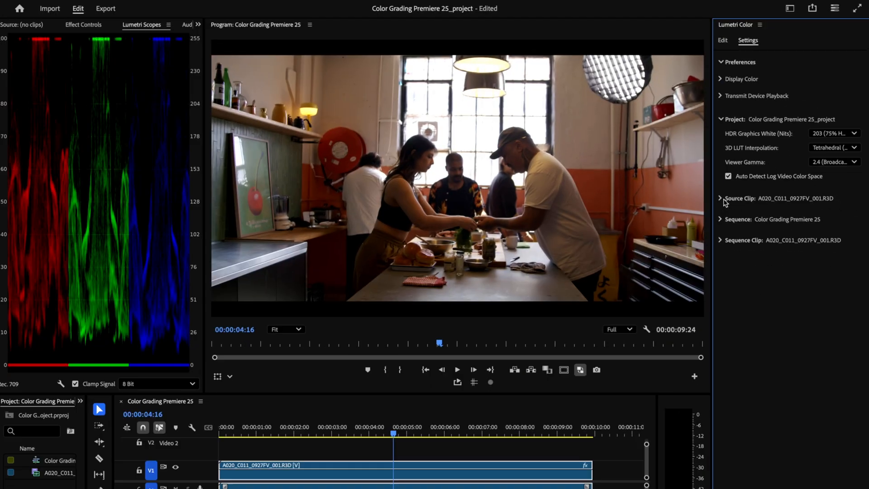
left_click(721, 198)
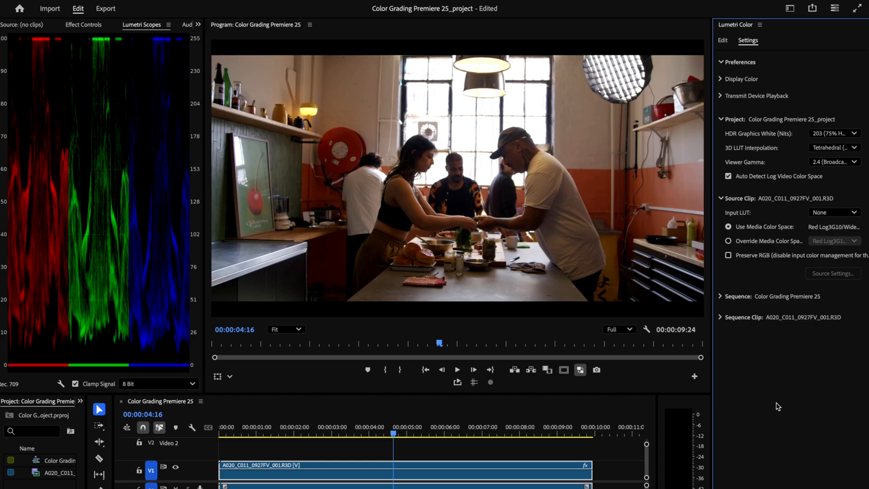
mouse_move(801, 405)
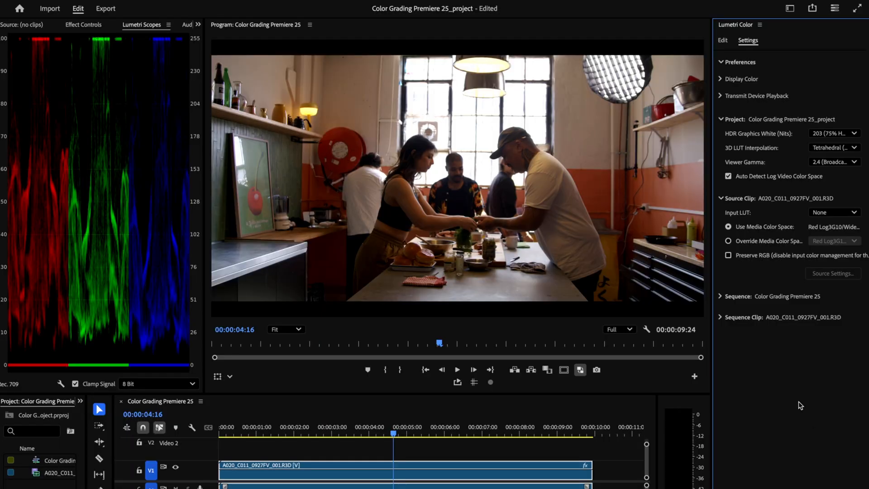
left_click(729, 176)
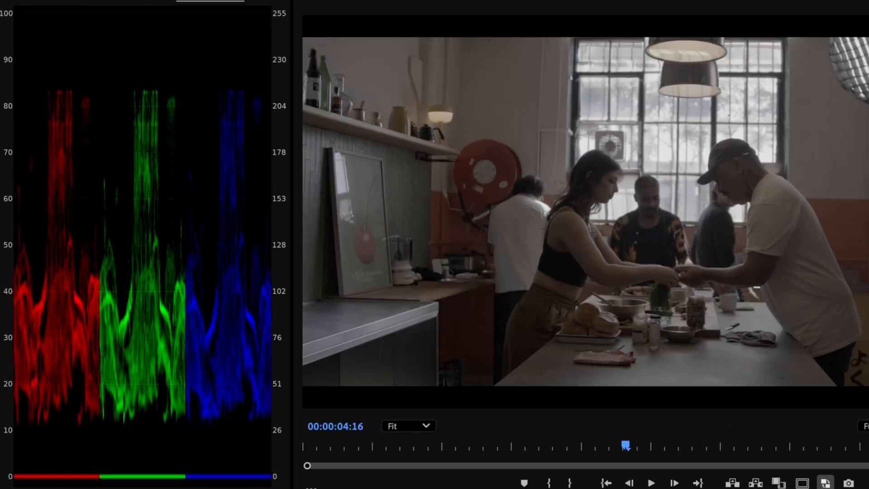
mouse_move(212, 132)
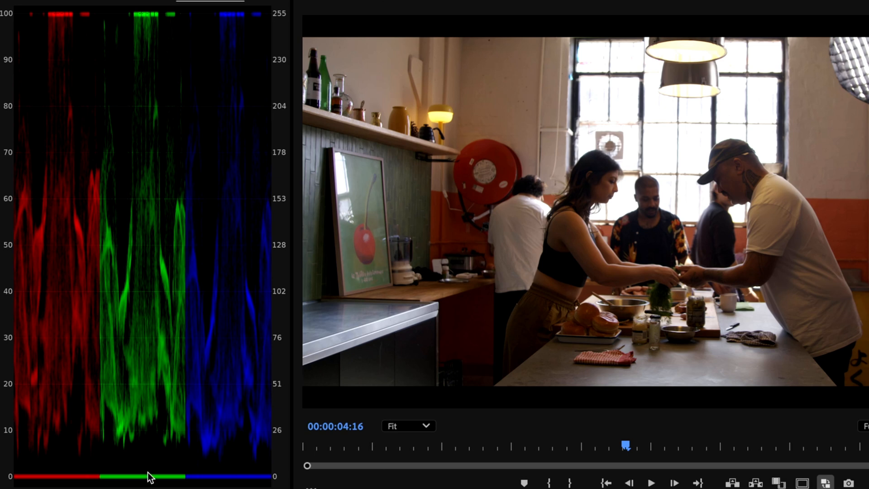
mouse_move(454, 396)
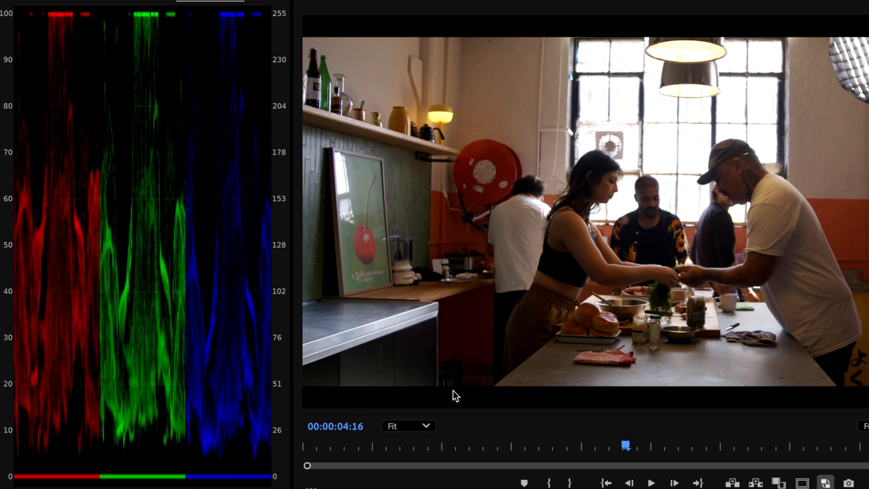
mouse_move(697, 435)
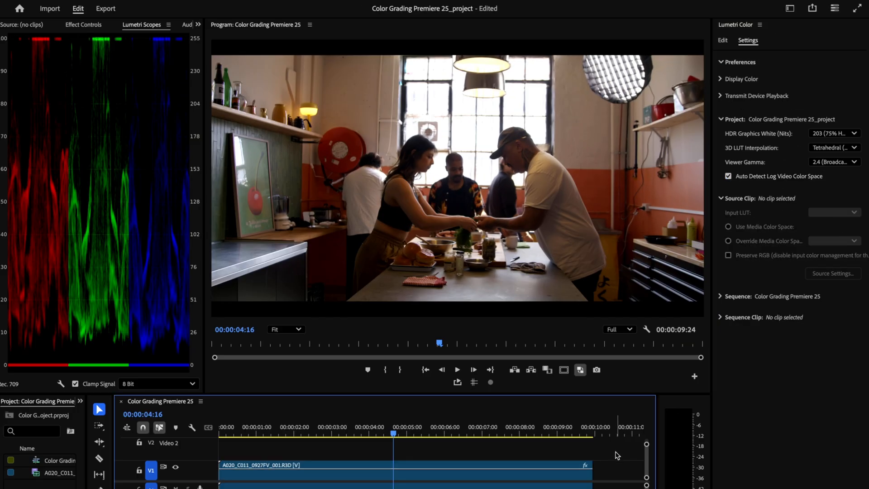
mouse_move(837, 204)
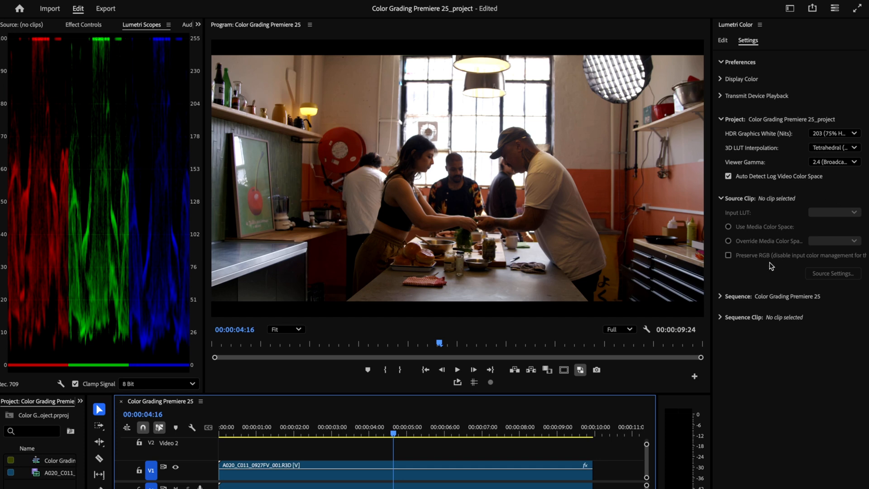
mouse_move(608, 473)
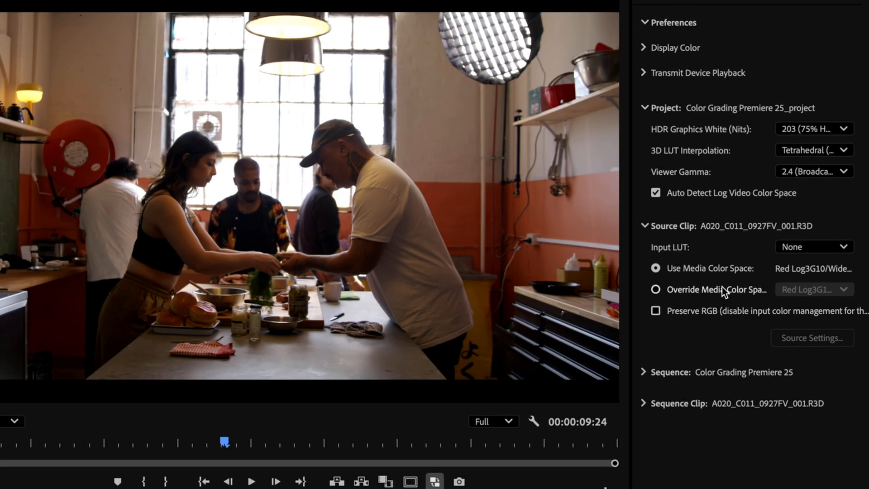
left_click(815, 247)
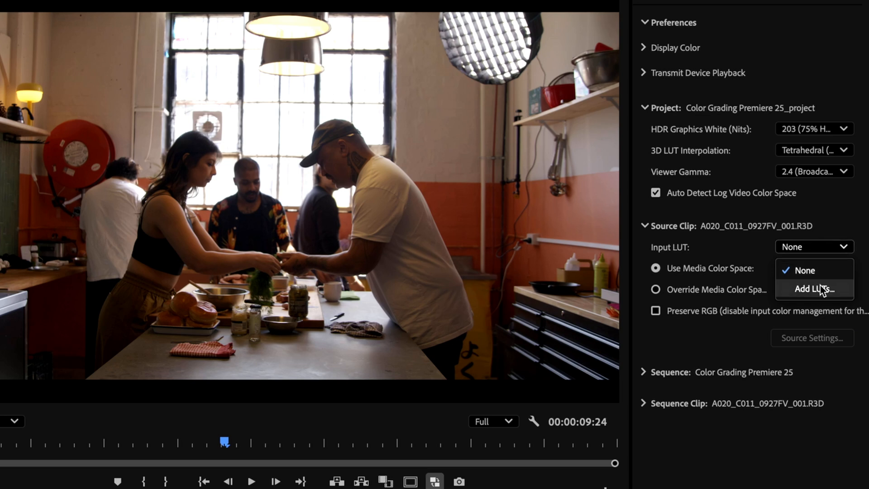
left_click(805, 270)
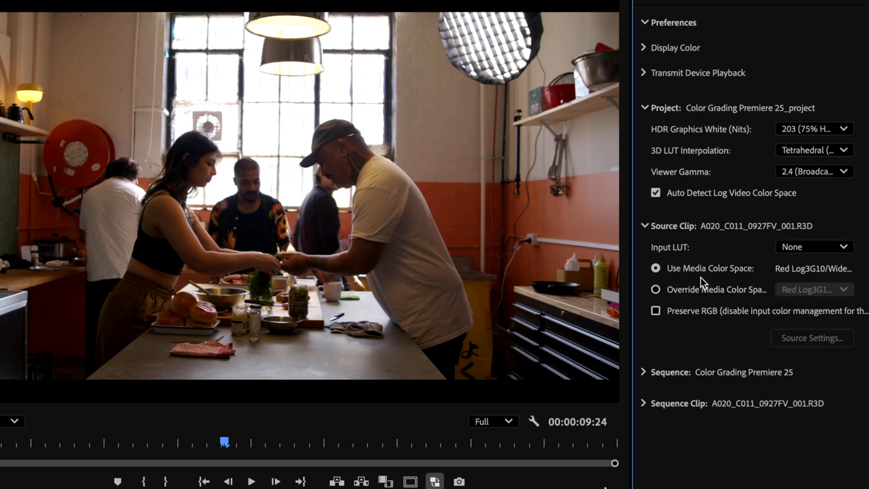
left_click(656, 289)
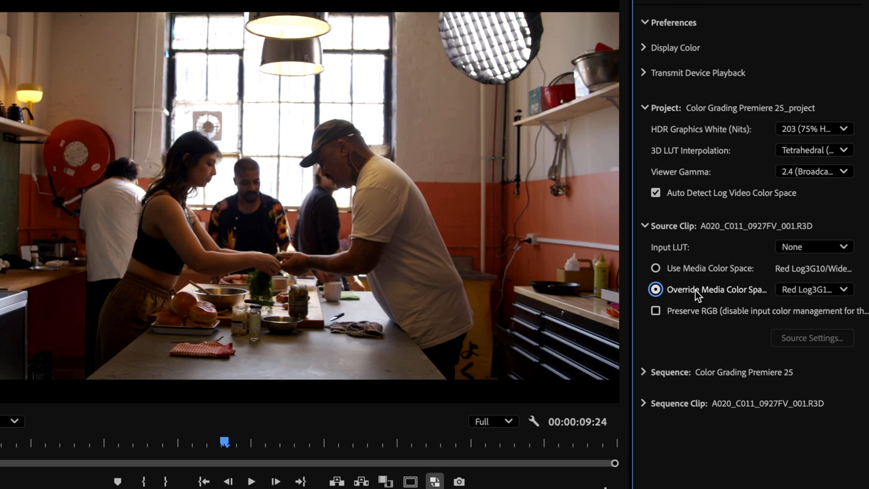
left_click(815, 289)
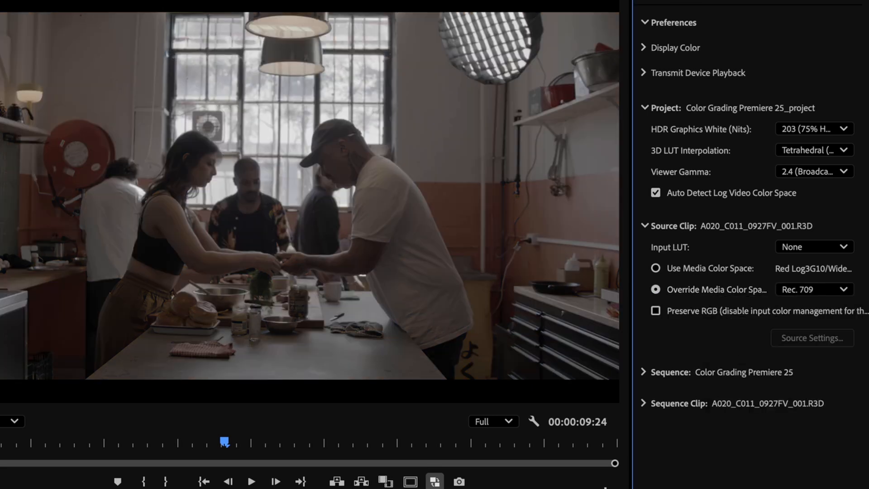
left_click(654, 268)
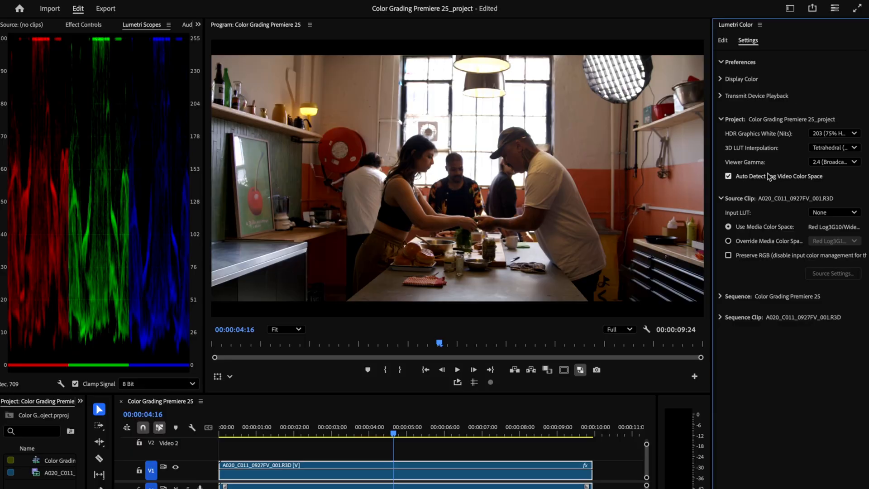
left_click(728, 176)
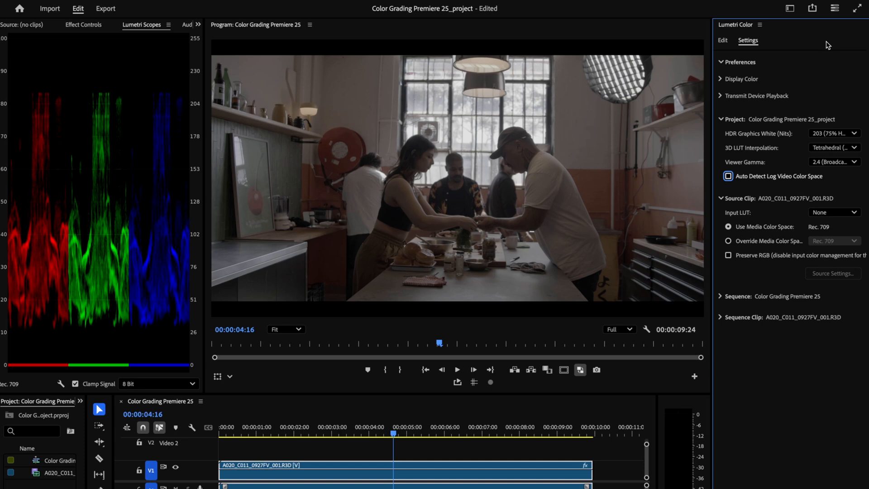
mouse_move(832, 39)
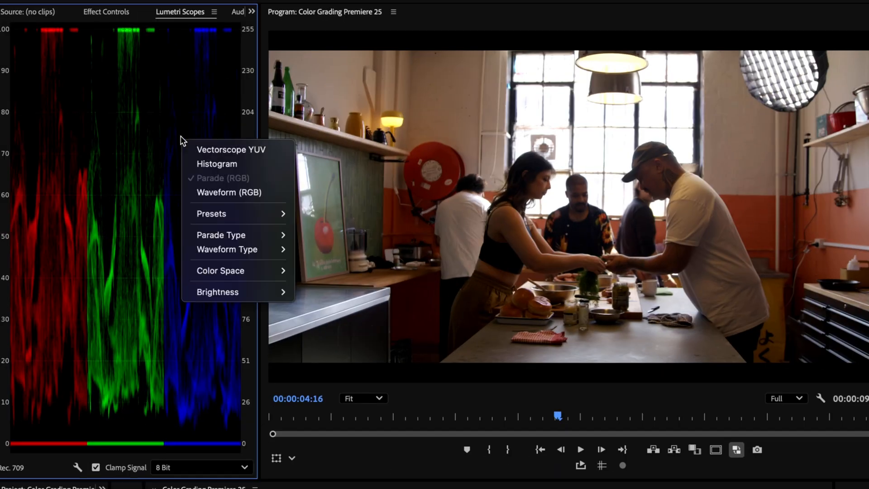
- Switch Lumetri Scopes to show Parade (RGB) instead of Waveform (RGB)
left_click(227, 192)
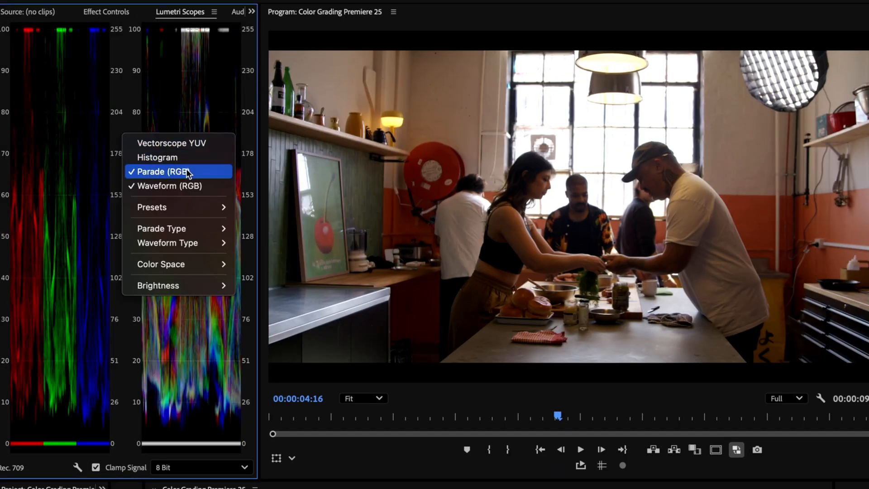
left_click(165, 186)
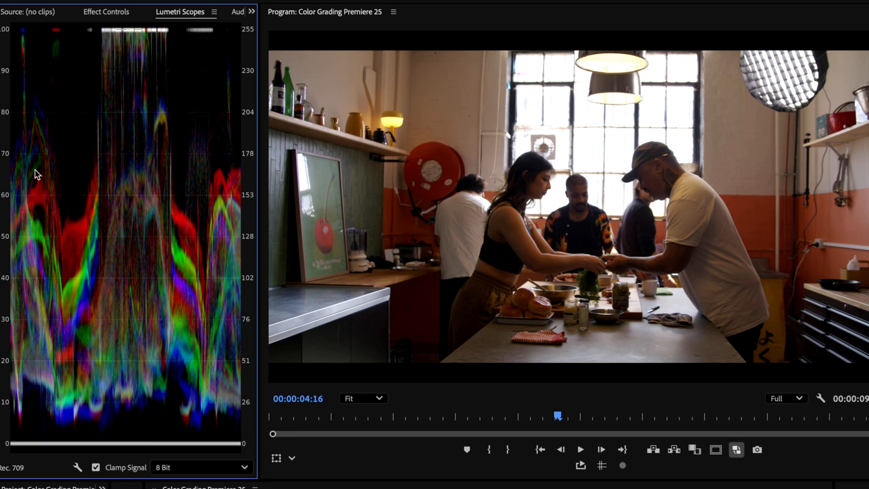
mouse_move(259, 223)
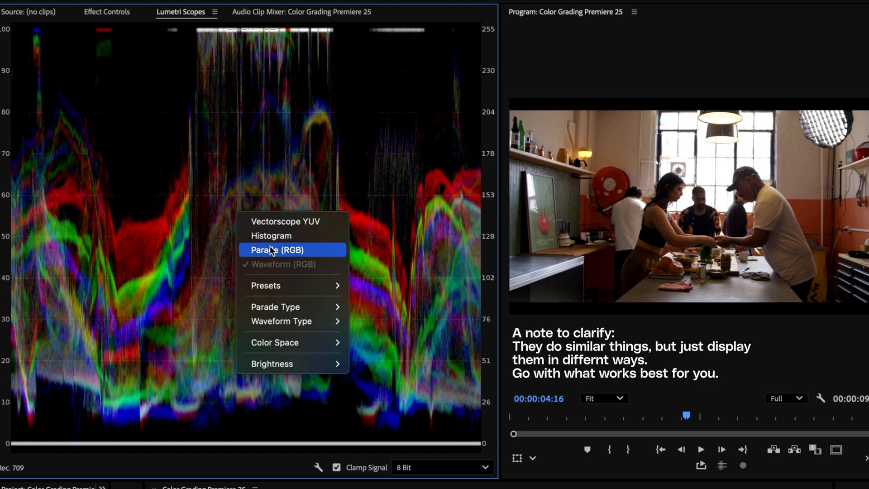
left_click(278, 250)
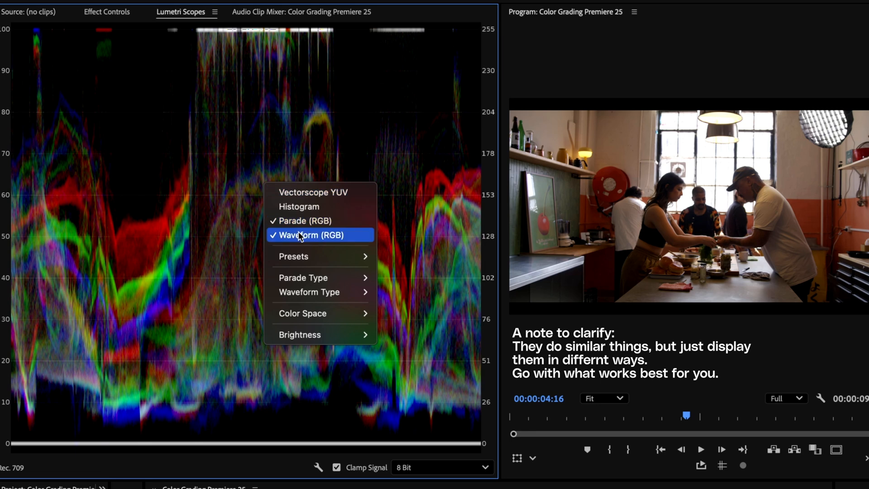
left_click(304, 235)
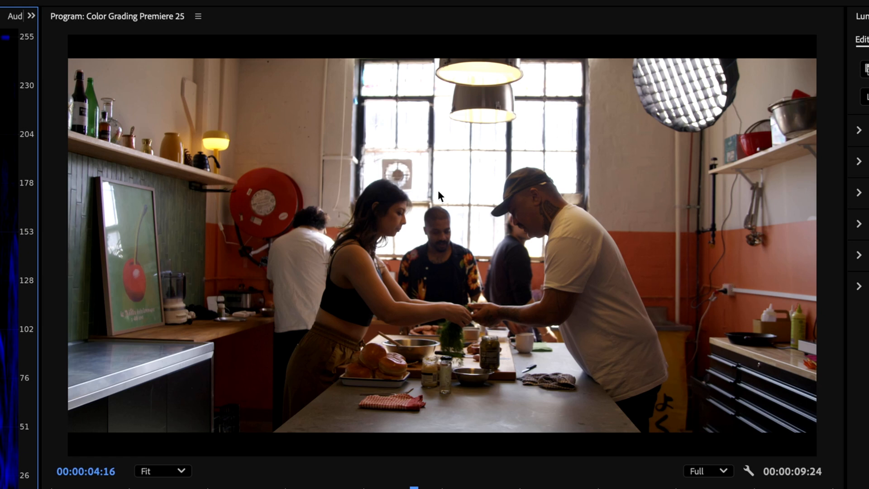
mouse_move(456, 282)
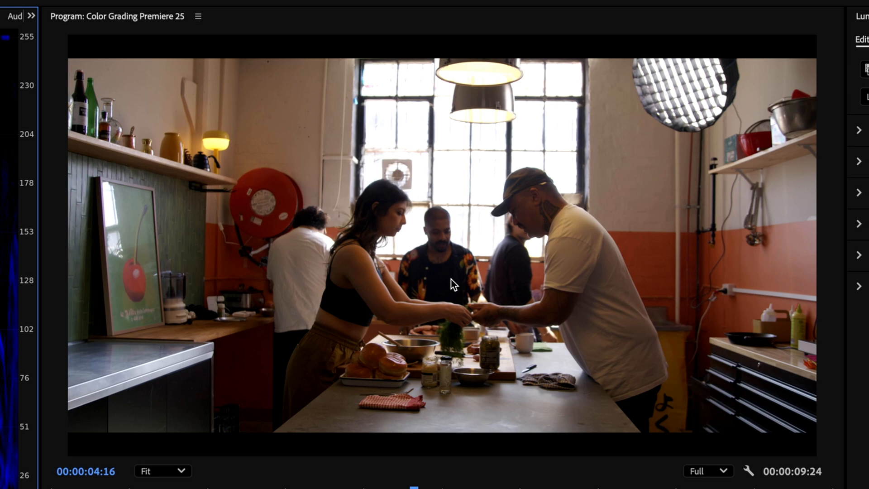
mouse_move(221, 159)
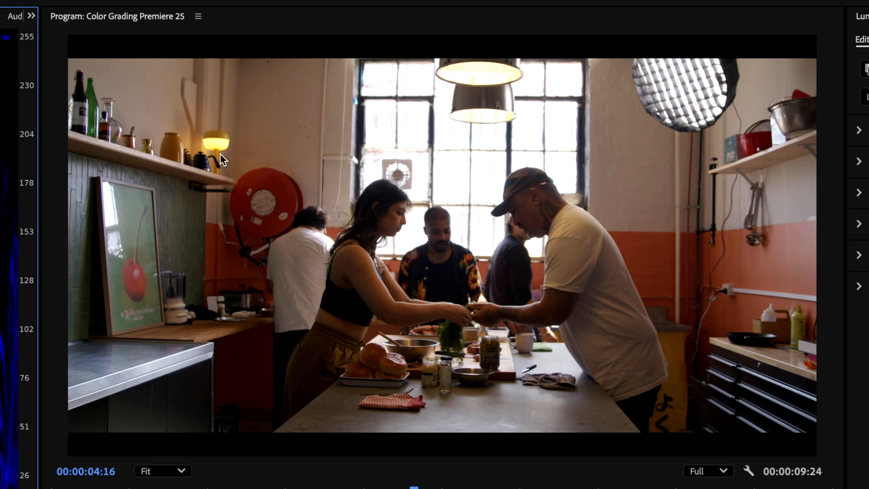
mouse_move(642, 186)
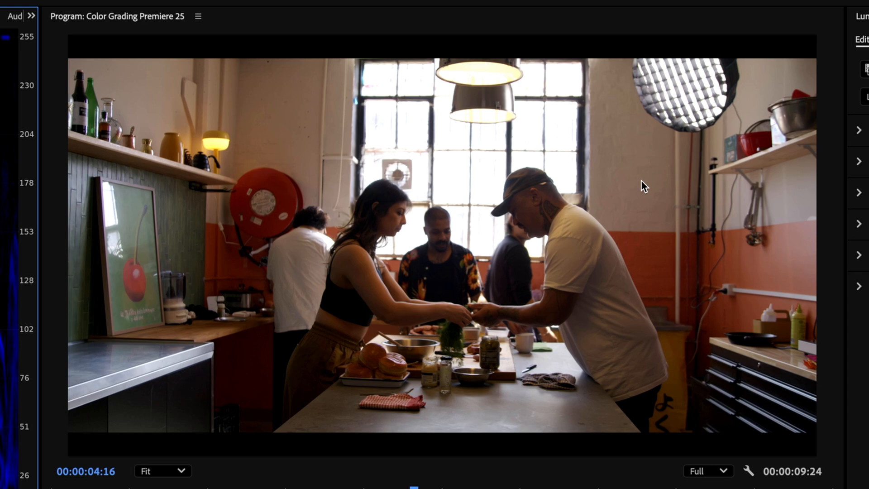
mouse_move(835, 356)
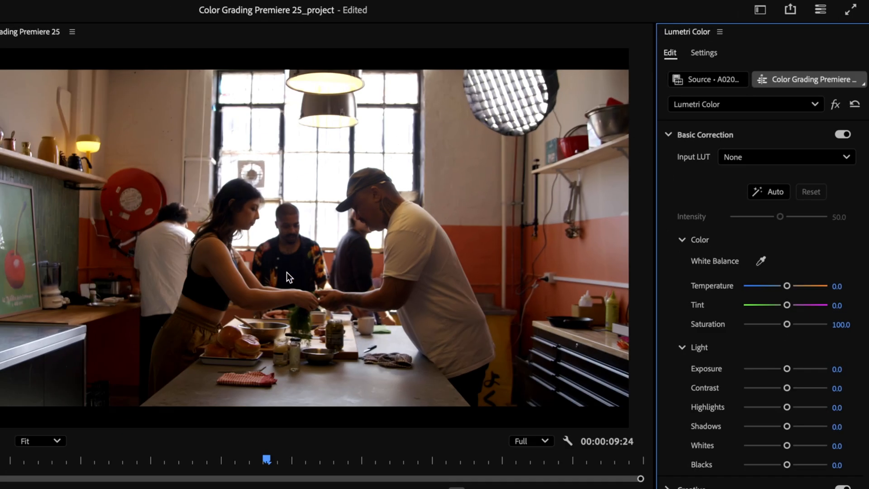
mouse_move(747, 349)
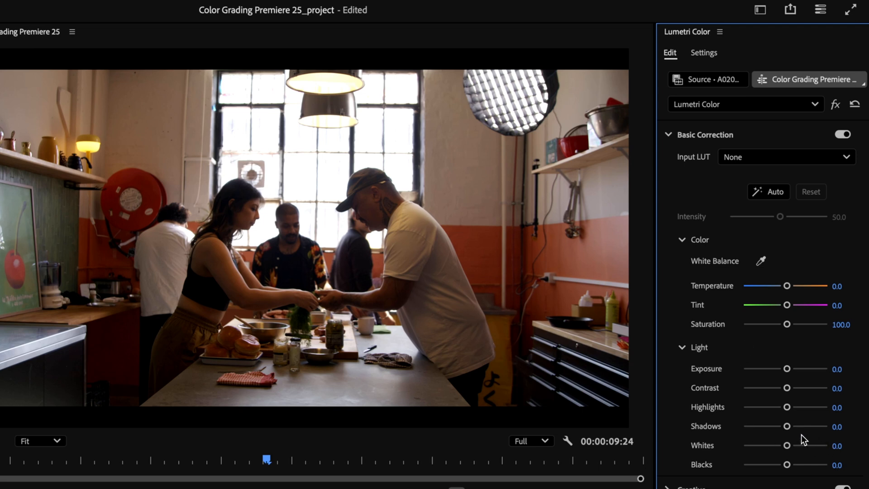
- Set Highlights -64.5, Whites -32.3, Shadows 37.1 and Blacks 14.5 in Basic Correction
left_click_drag(787, 407, 773, 407)
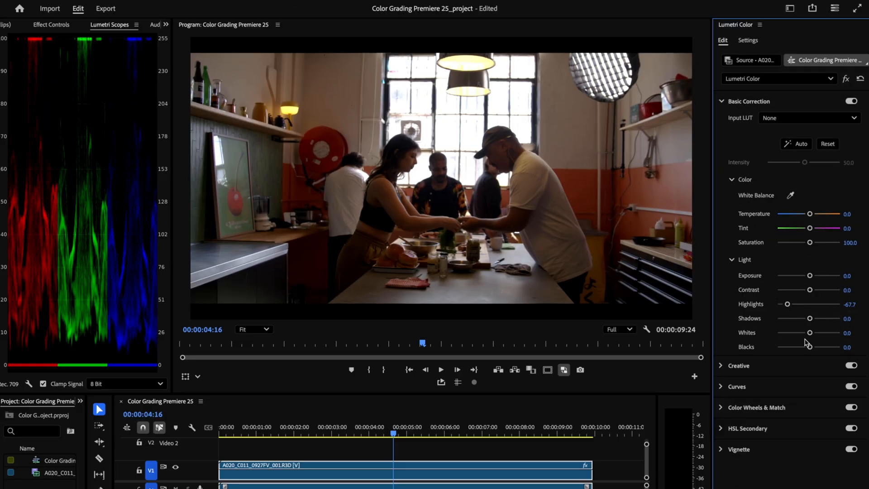
left_click_drag(810, 332, 790, 332)
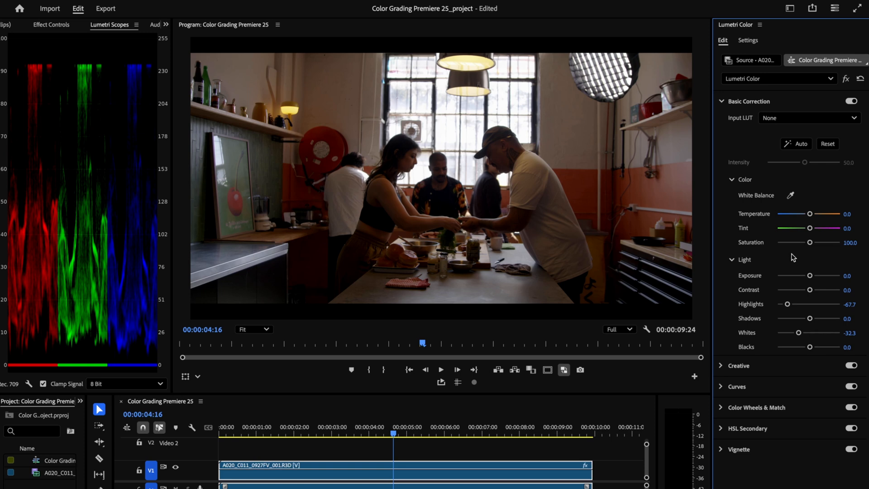
mouse_move(792, 254)
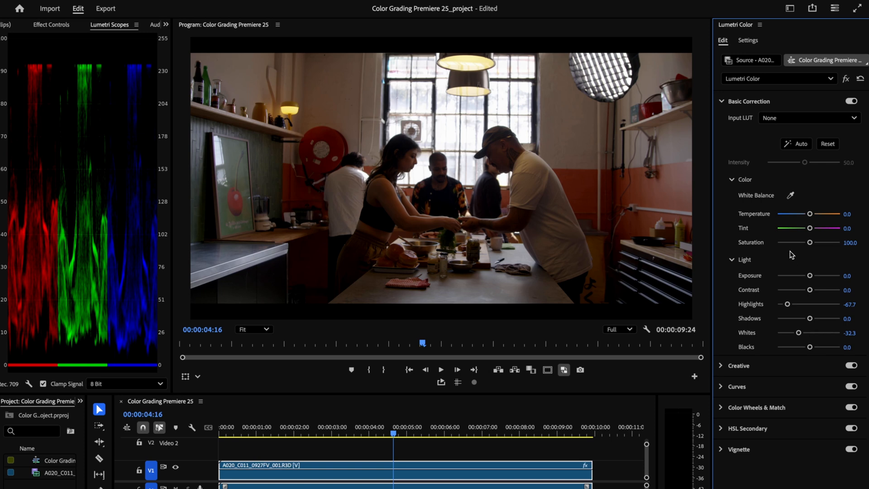
mouse_move(810, 348)
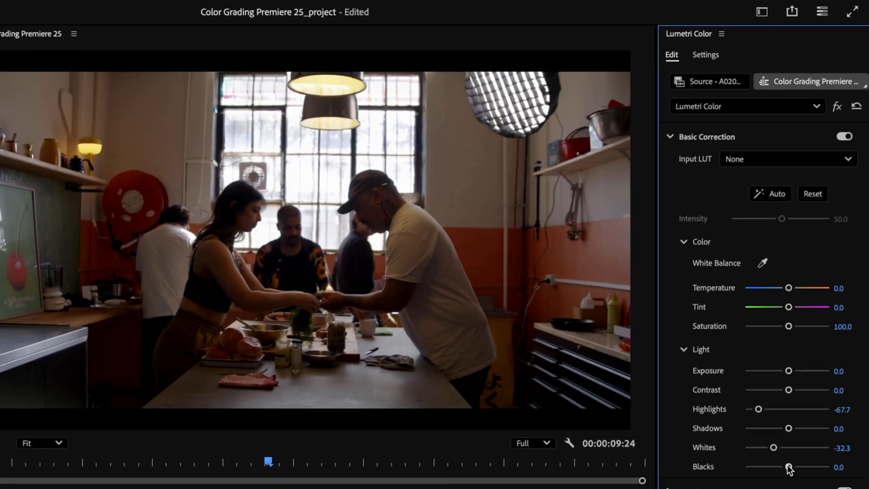
left_click_drag(789, 467, 801, 466)
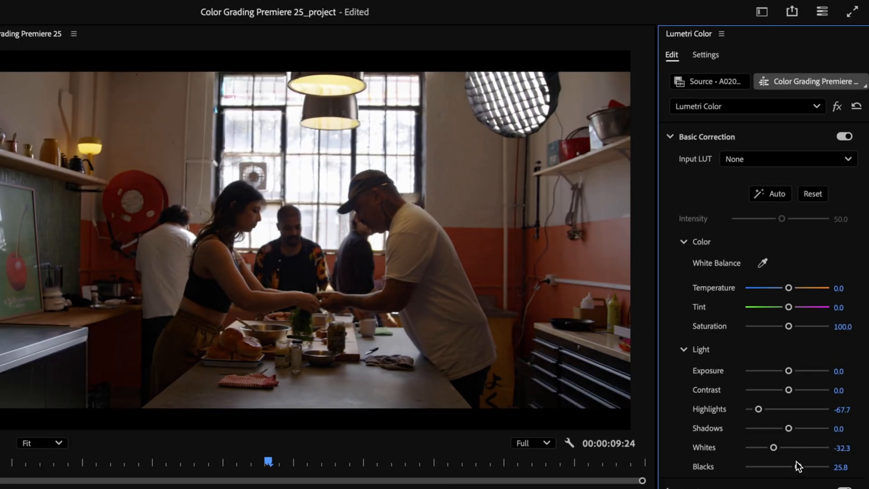
left_click_drag(794, 466, 800, 466)
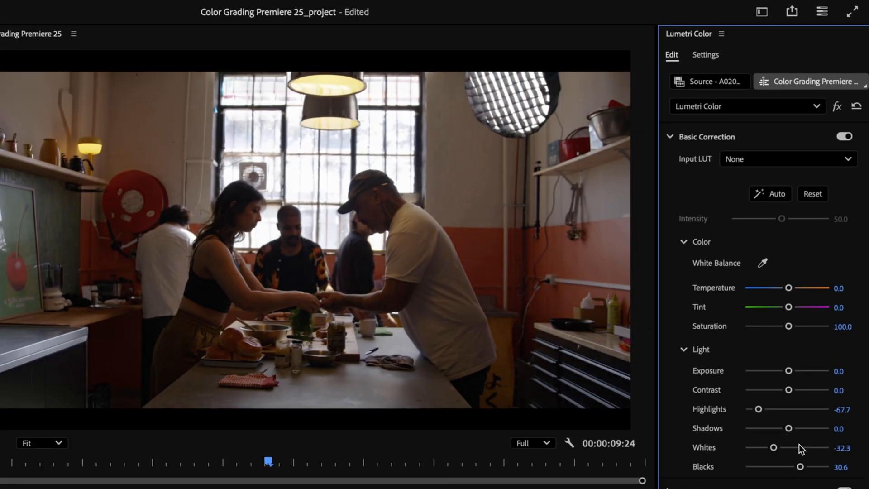
left_click_drag(788, 428, 798, 428)
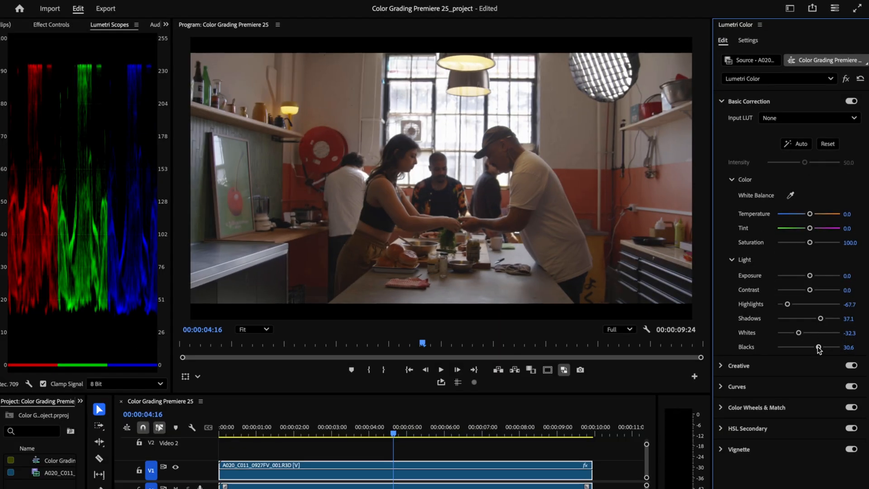
left_click_drag(819, 347, 814, 347)
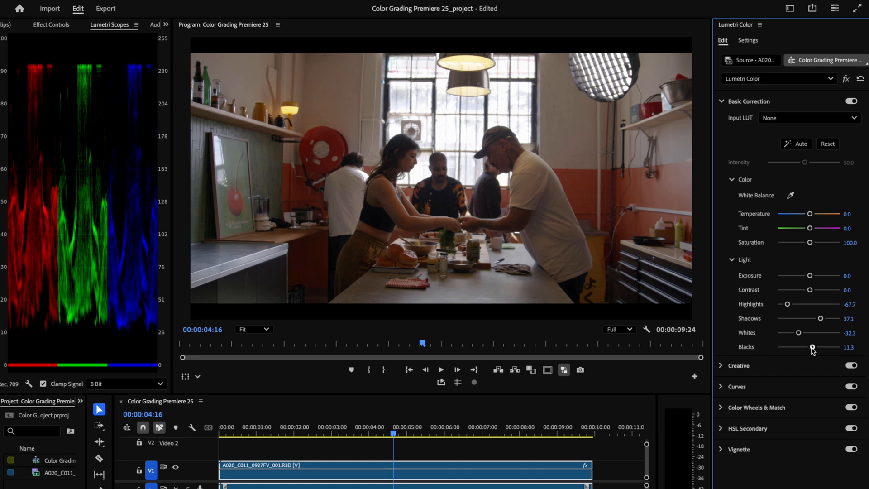
left_click_drag(812, 346, 814, 347)
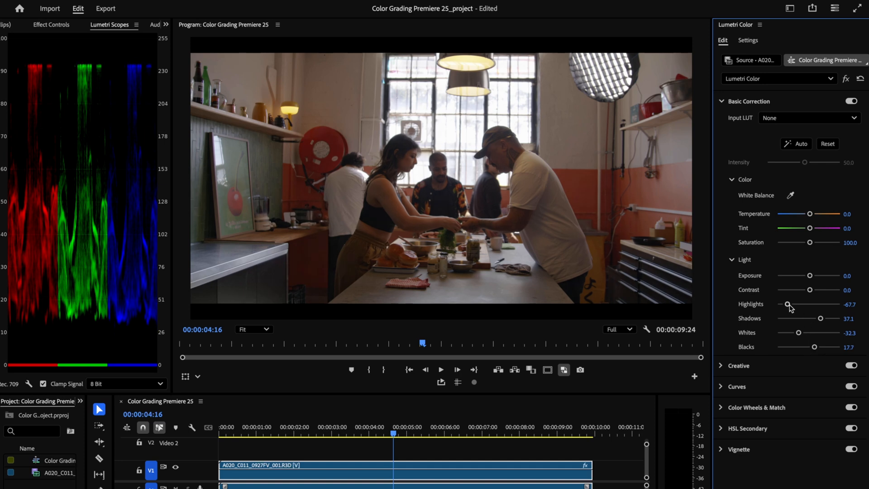
left_click_drag(787, 304, 789, 304)
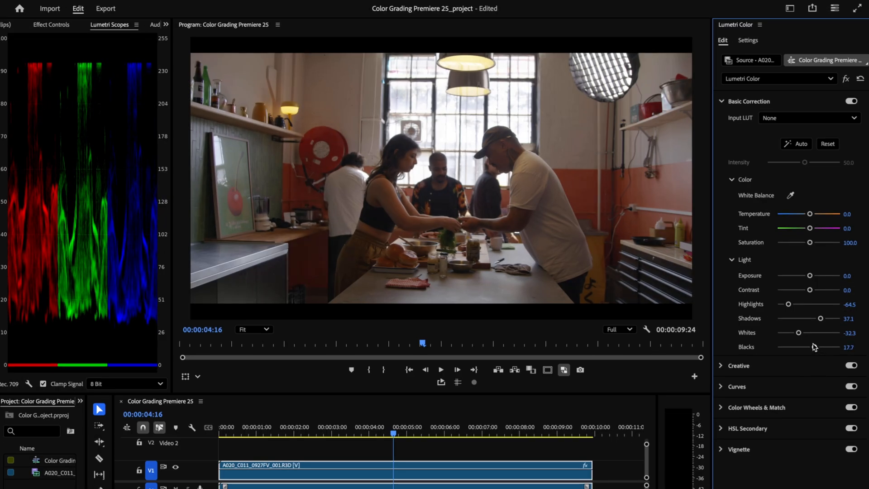
left_click_drag(826, 347, 813, 346)
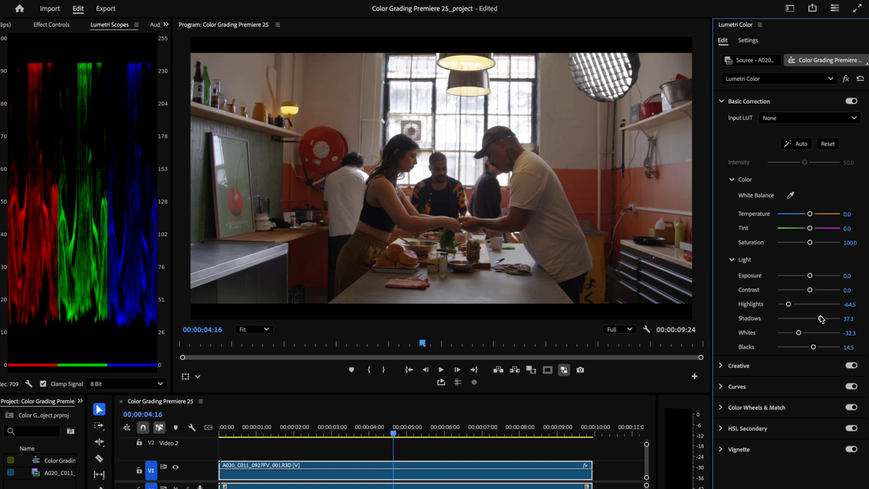
mouse_move(353, 165)
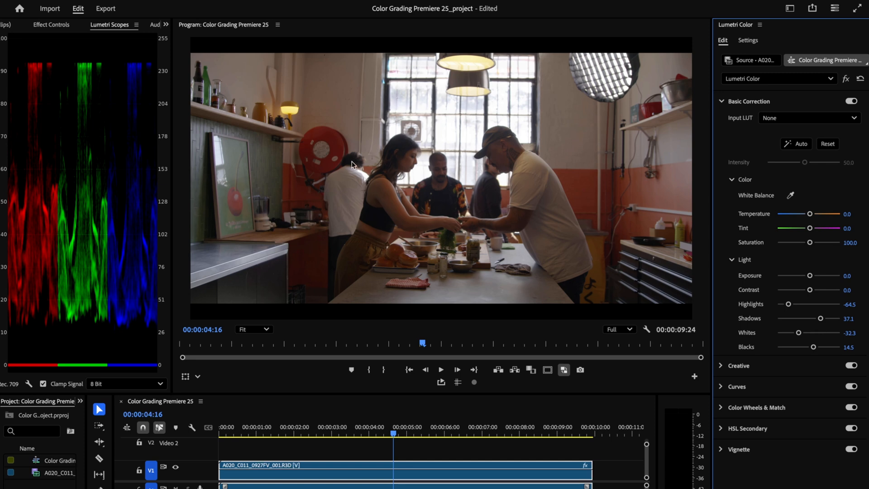
mouse_move(474, 237)
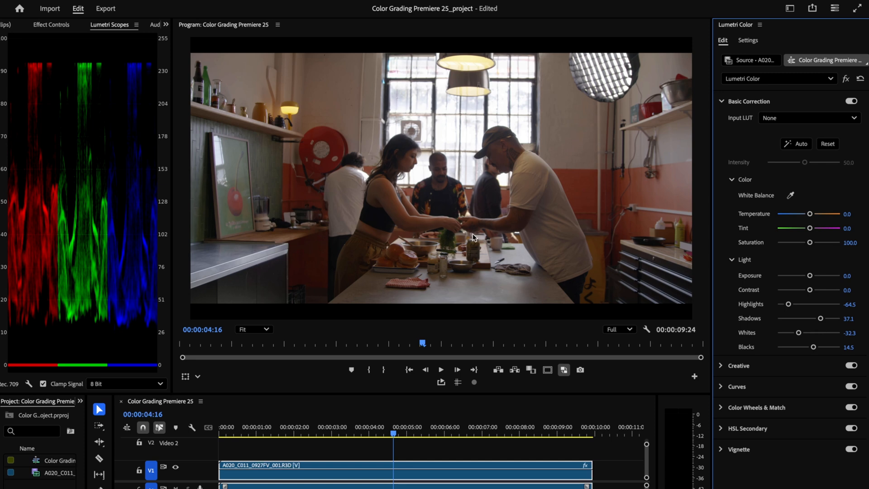
mouse_move(769, 283)
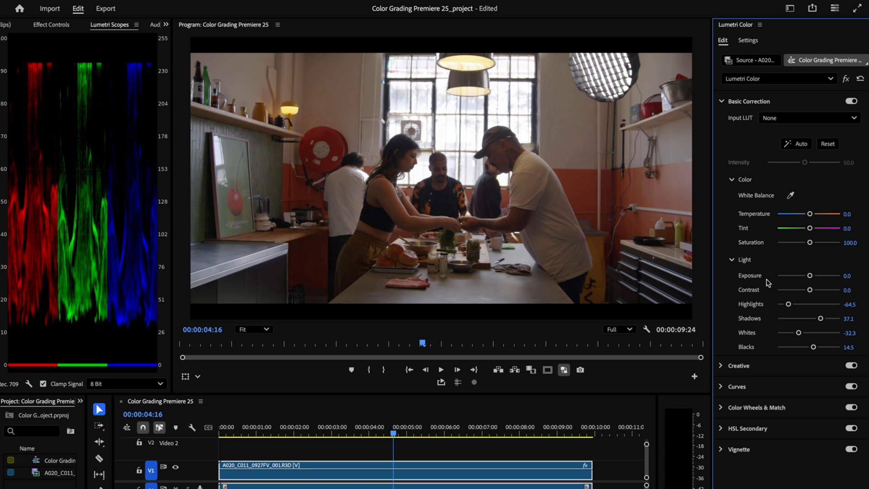
mouse_move(790, 279)
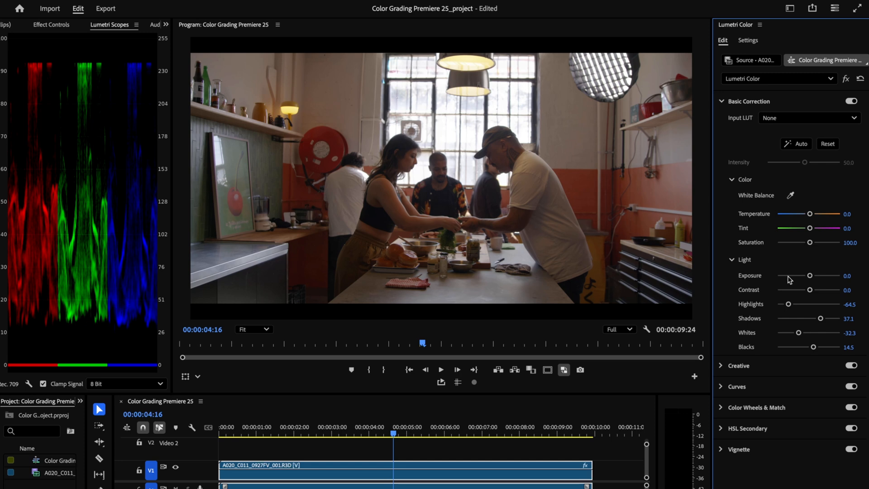
- Set the Basic Correction contrast to 50
left_click_drag(810, 289, 815, 290)
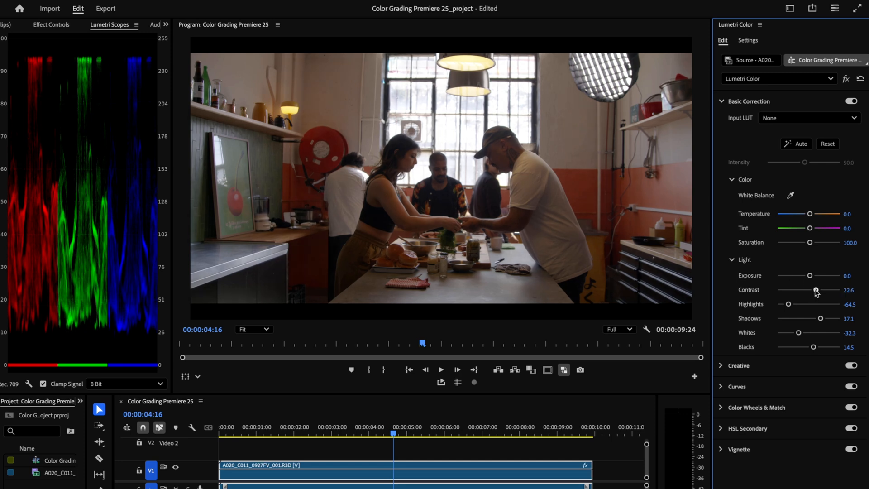
left_click_drag(815, 290, 826, 289)
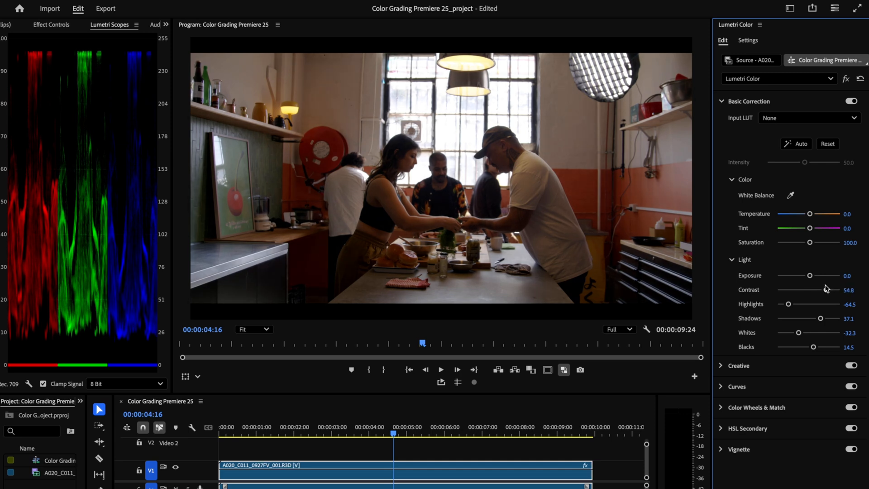
left_click_drag(826, 289, 814, 290)
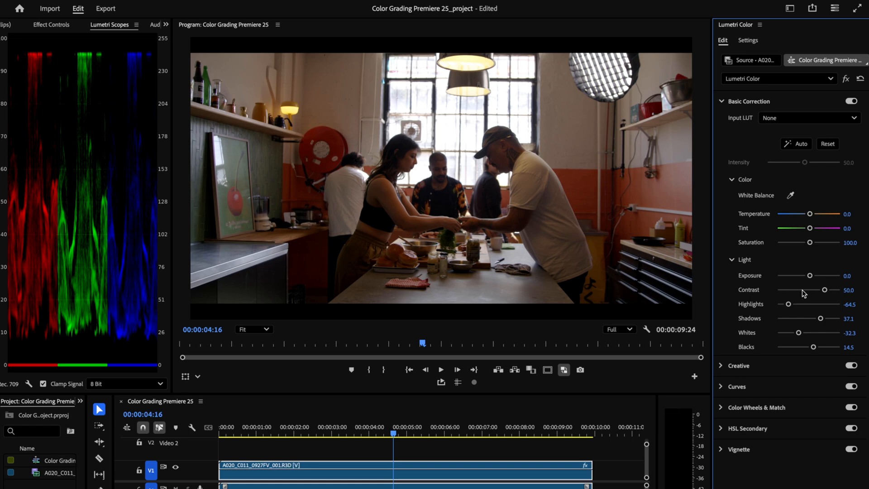
mouse_move(806, 291)
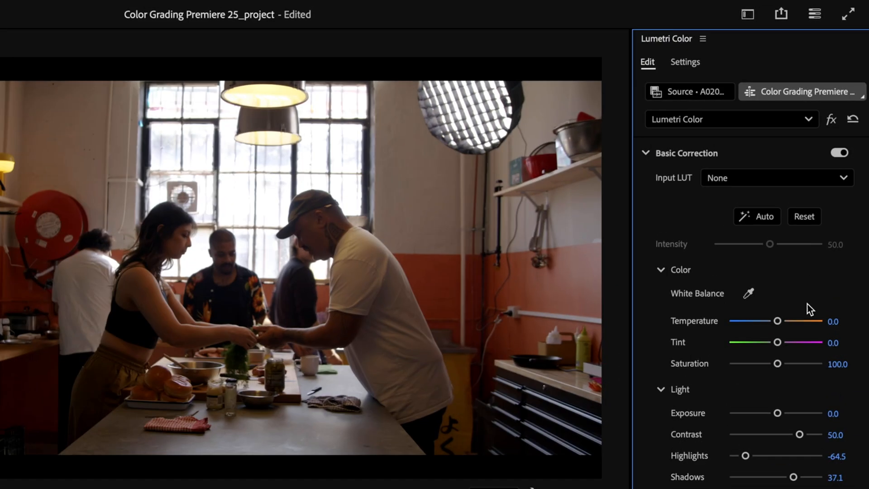
left_click(839, 152)
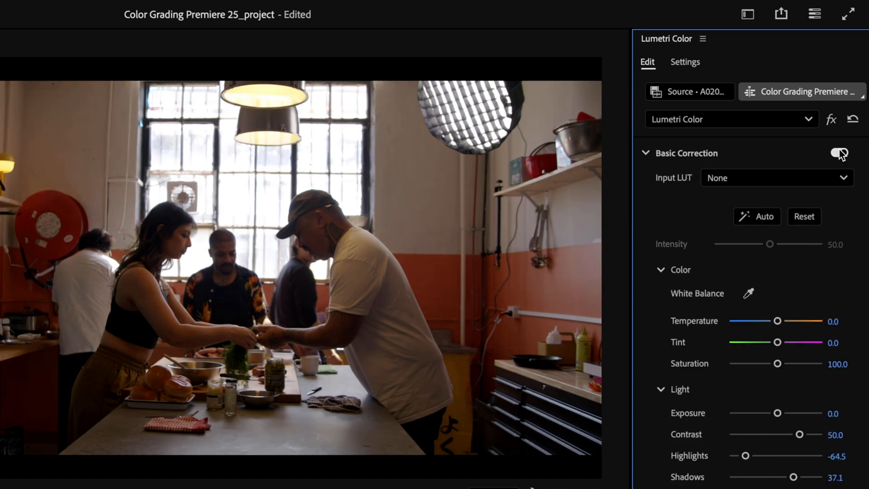
left_click(839, 153)
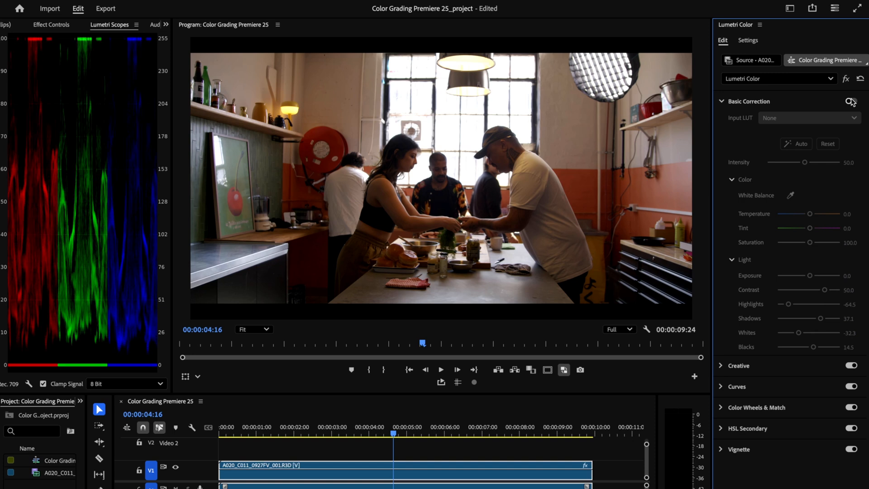
left_click(850, 101)
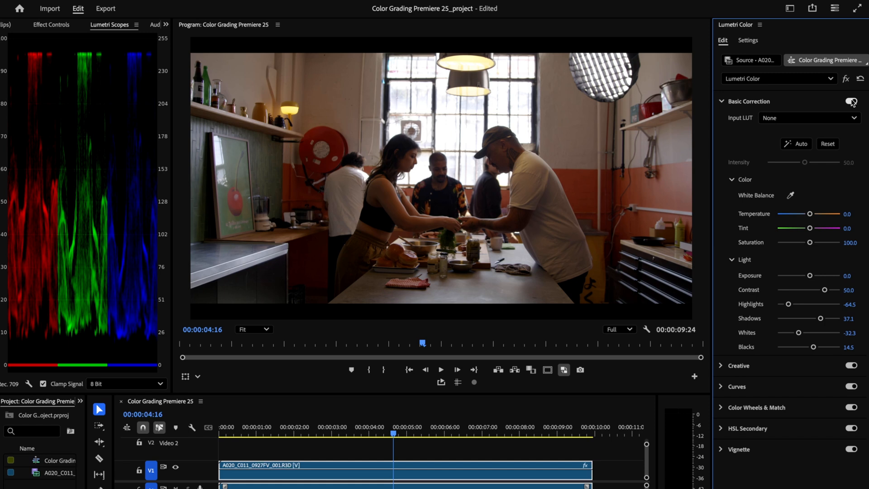
left_click(851, 101)
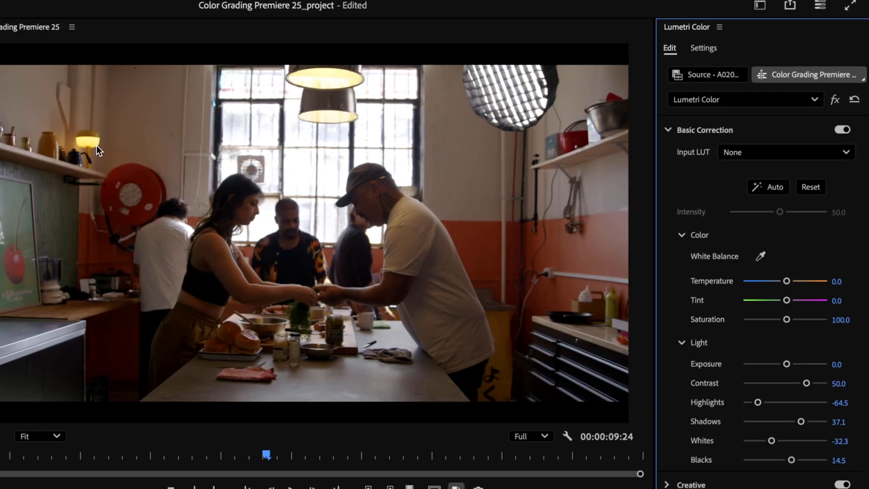
mouse_move(555, 113)
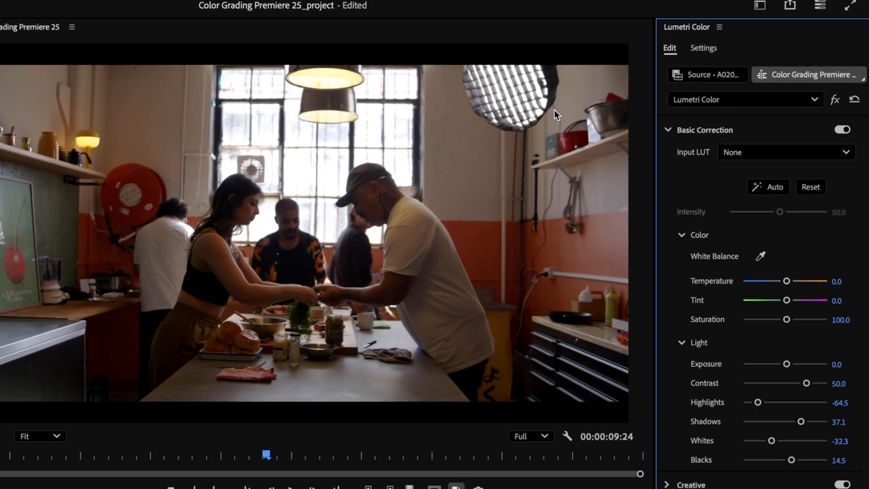
mouse_move(838, 253)
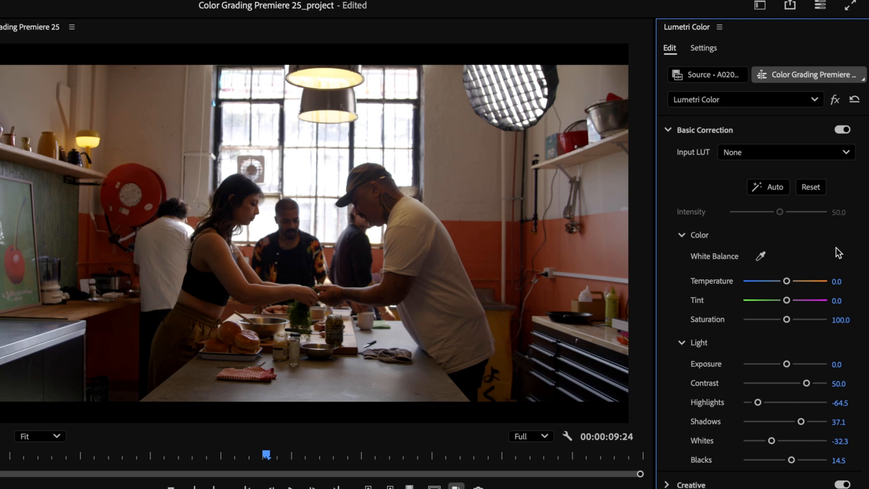
mouse_move(849, 253)
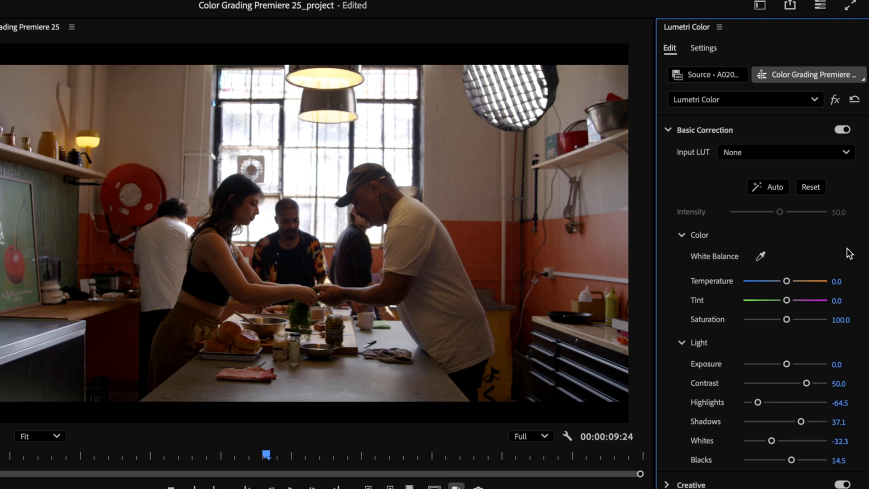
mouse_move(845, 290)
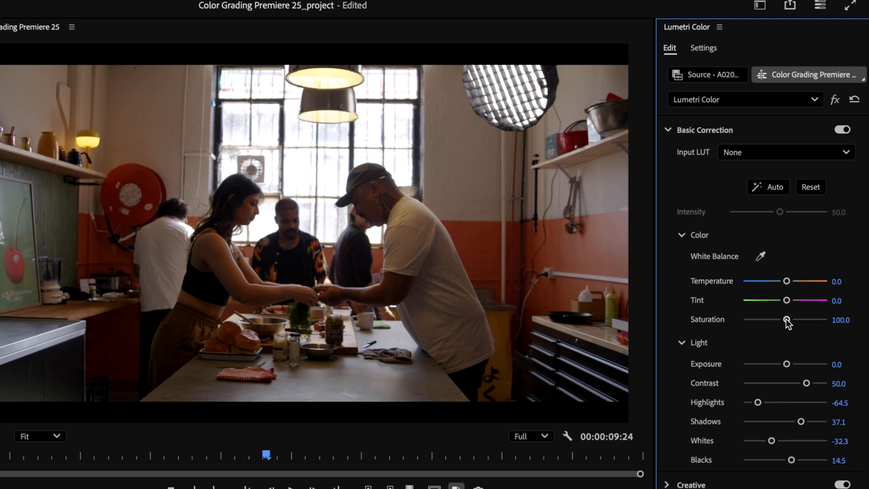
mouse_move(785, 337)
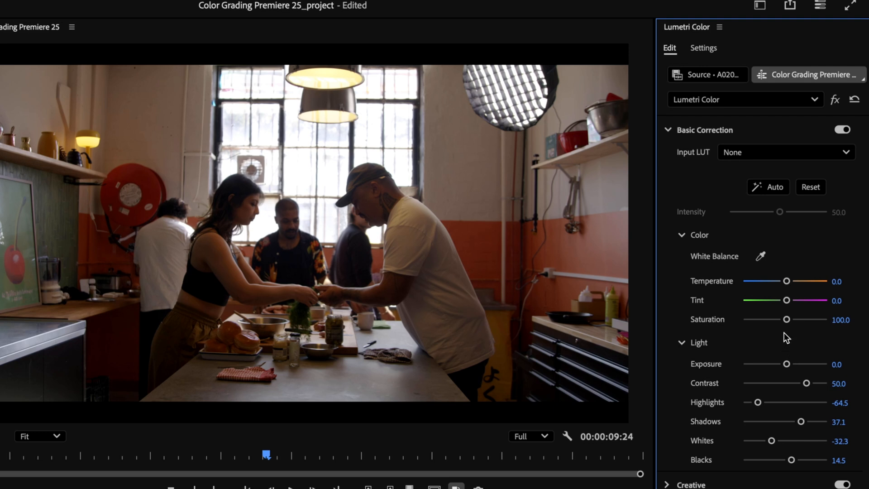
- Raise Saturation to 114.5, warm Temperature to 6.5 and set Tint to -6.5
left_click_drag(785, 319, 790, 319)
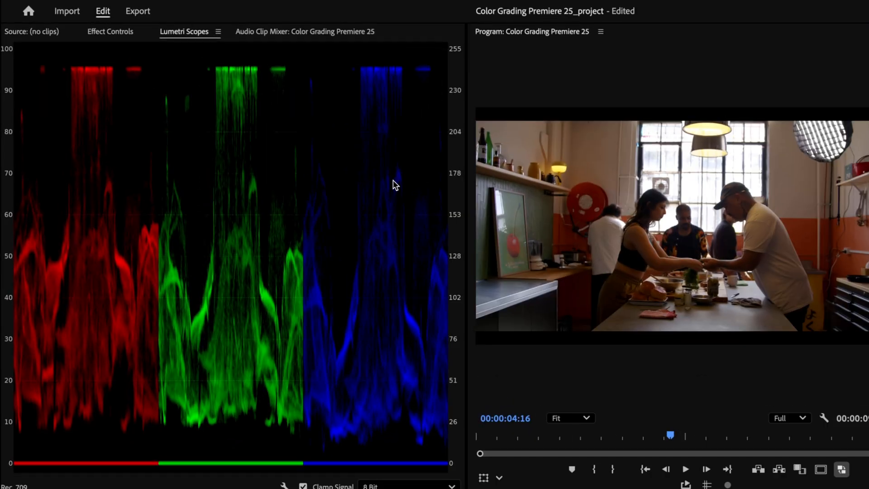
mouse_move(164, 202)
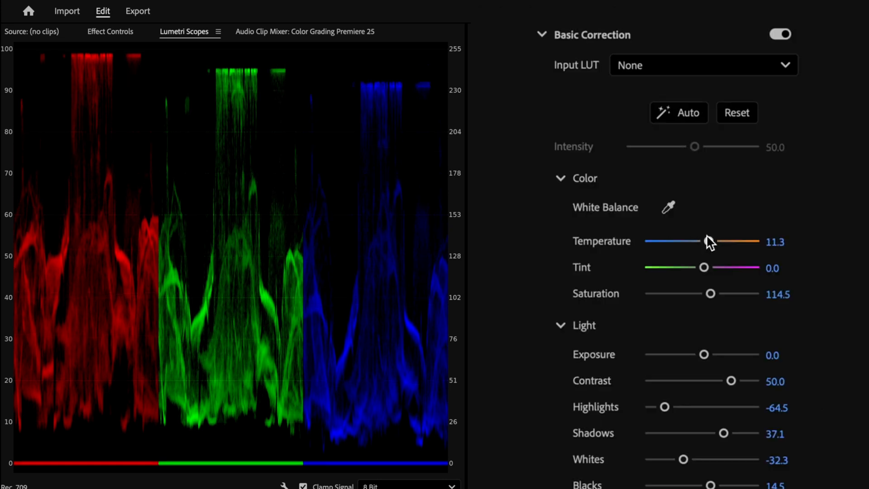
mouse_move(791, 378)
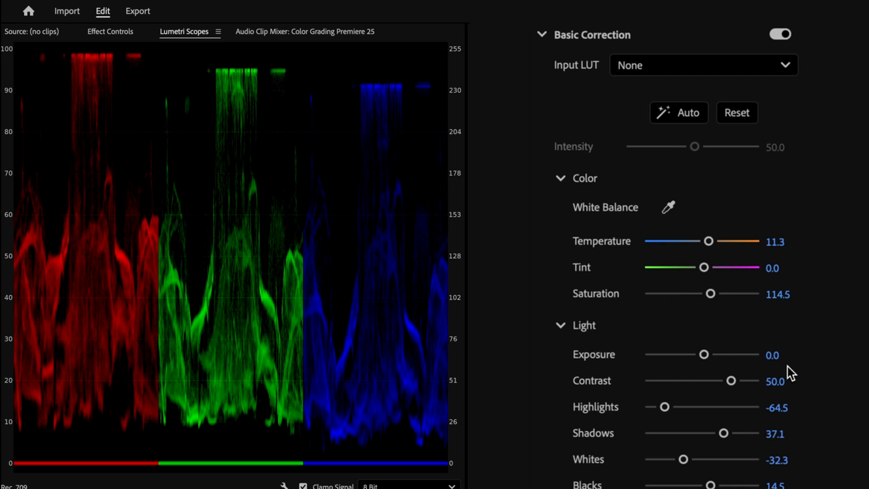
mouse_move(751, 324)
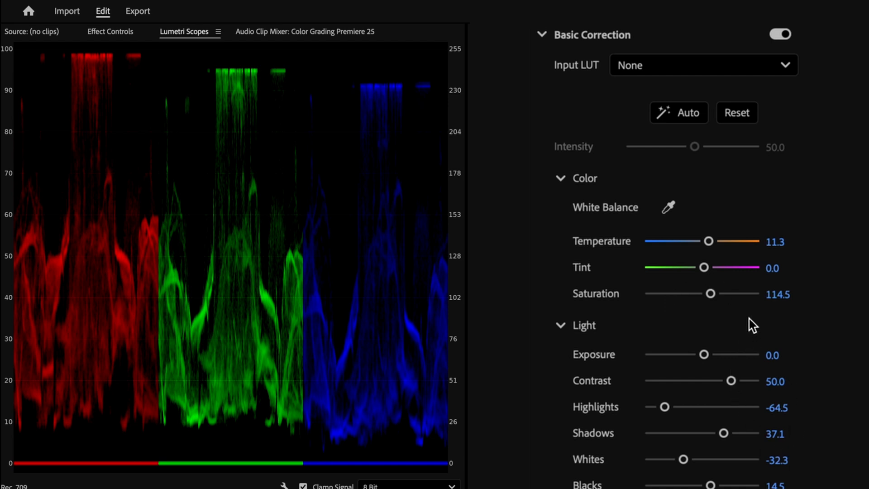
left_click_drag(704, 267, 706, 268)
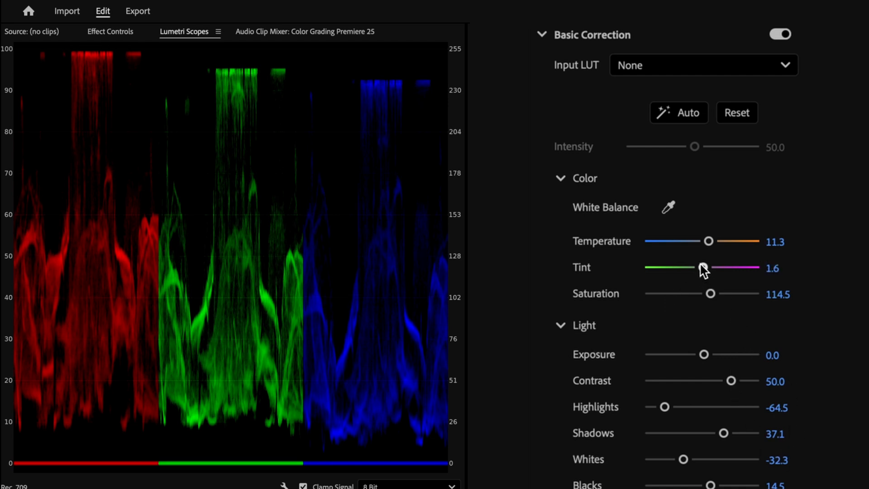
left_click_drag(710, 268, 699, 268)
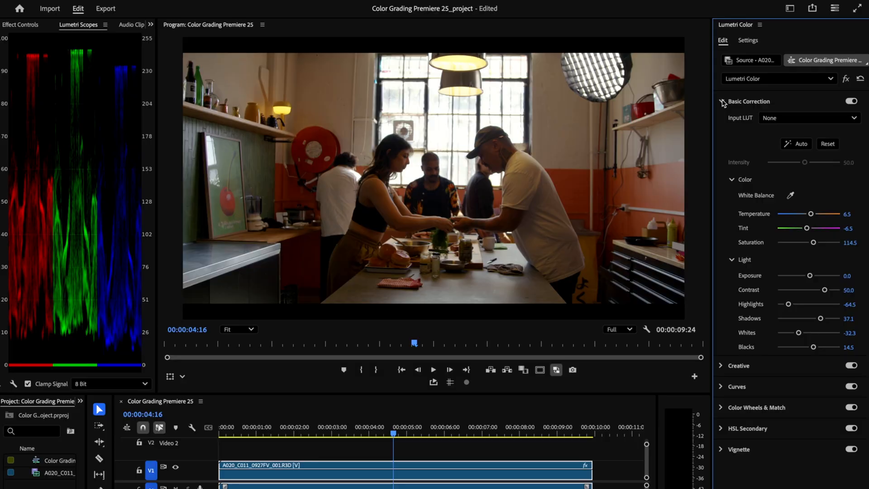
- Fold away Basic Correction and browse Envato LUT templates and city stock footage
left_click(720, 101)
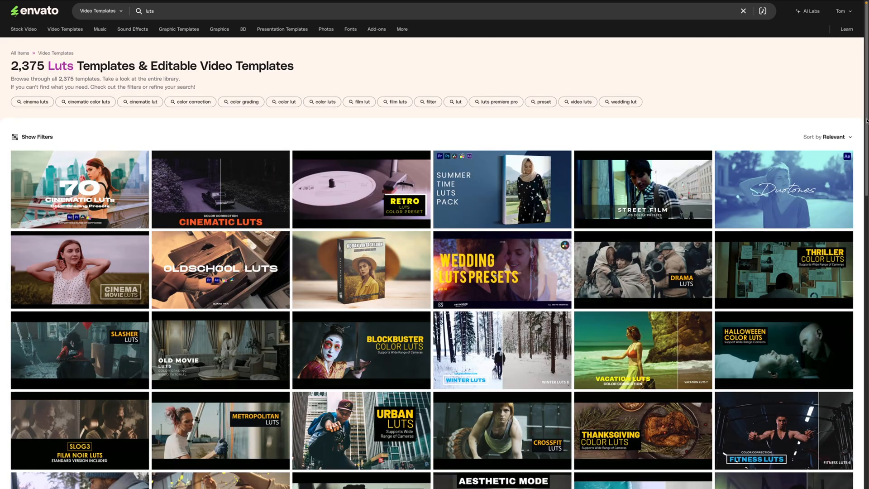
scroll("down", 3)
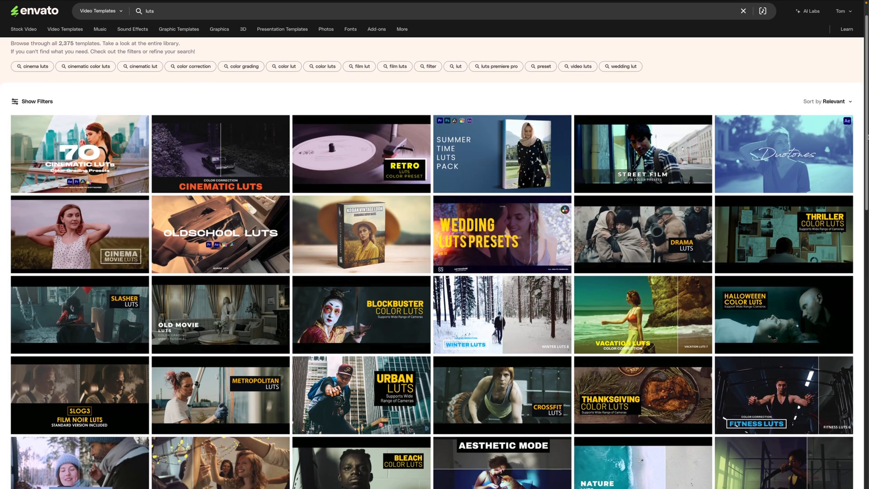
scroll("down", 3)
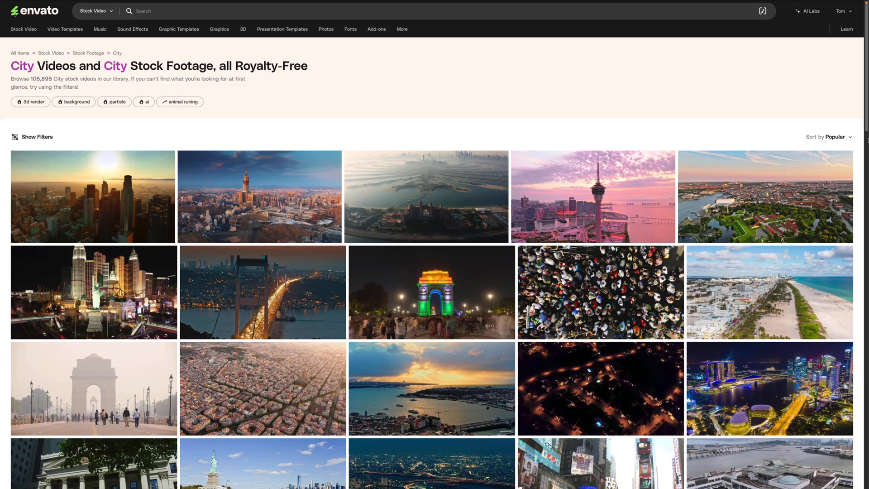
scroll("down", 3)
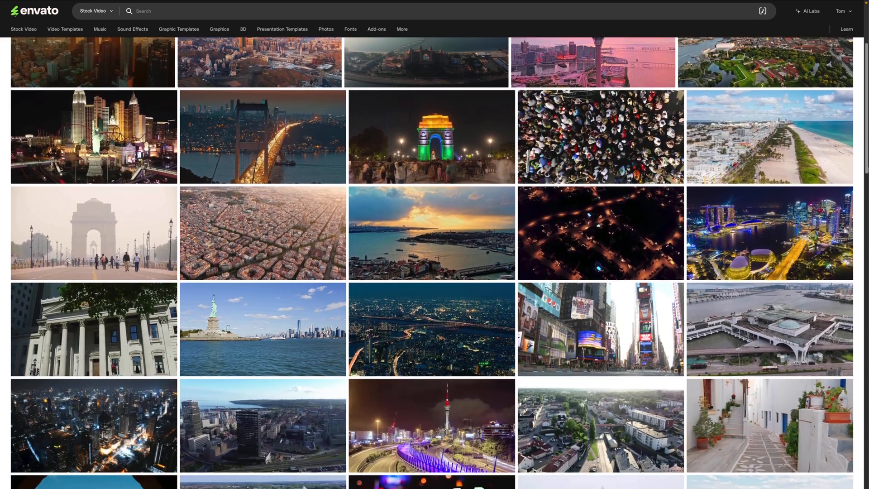
left_click(100, 29)
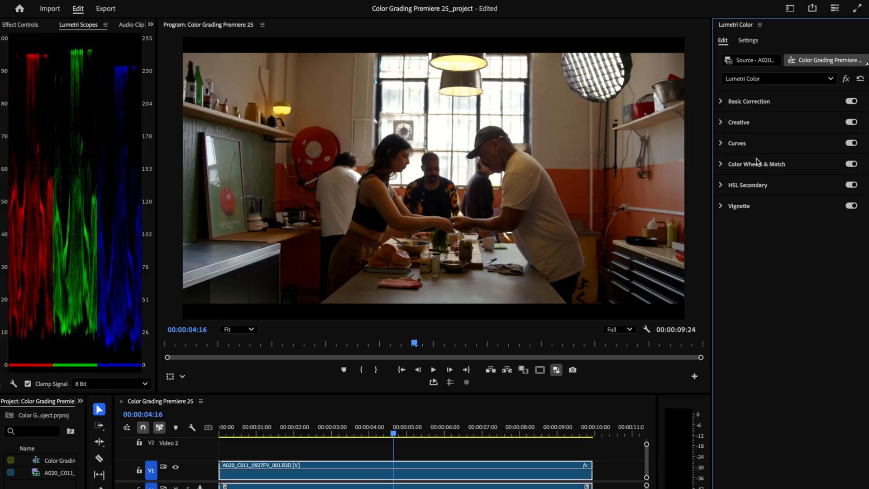
- Expand Curves and toggle RGB Curves off and back on for a before-and-after check
left_click(737, 143)
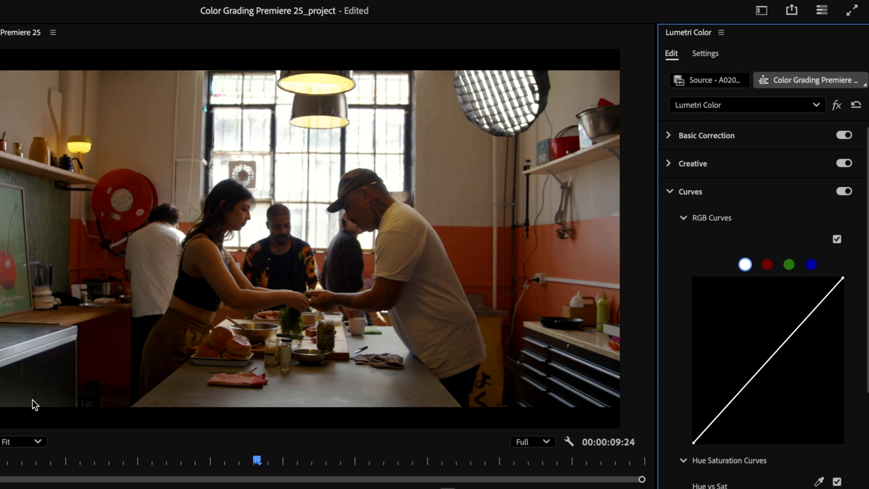
mouse_move(97, 338)
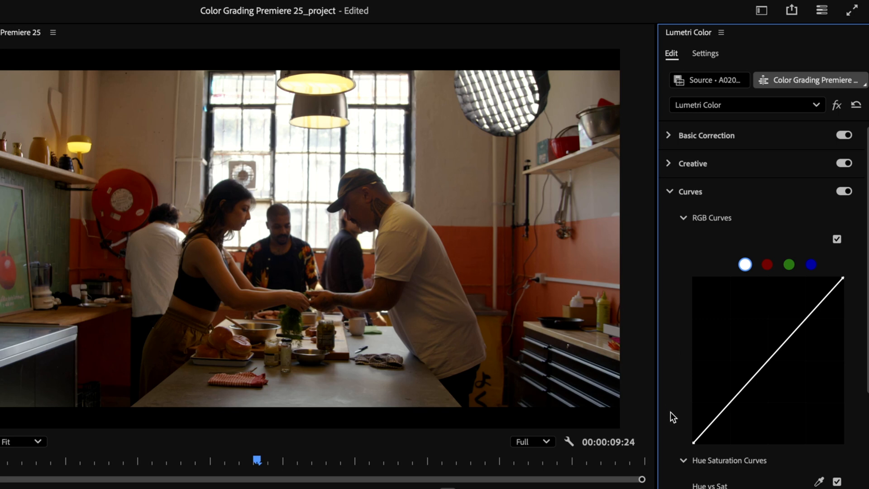
mouse_move(691, 416)
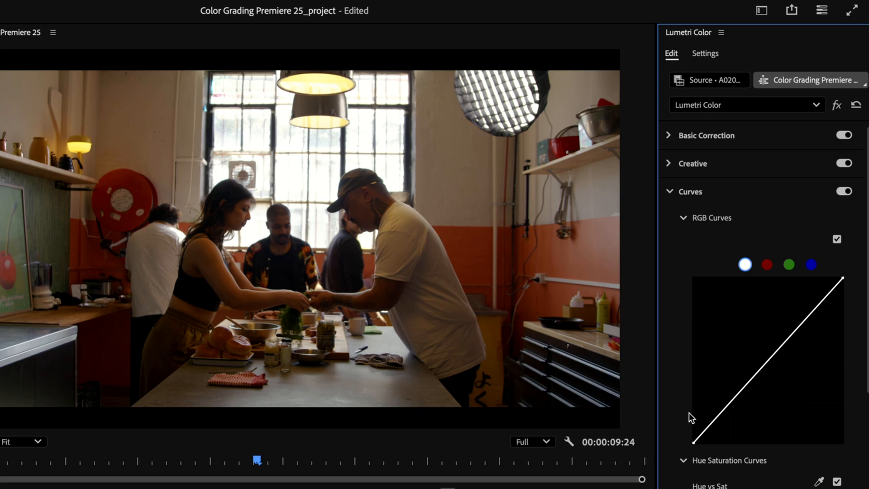
mouse_move(681, 421)
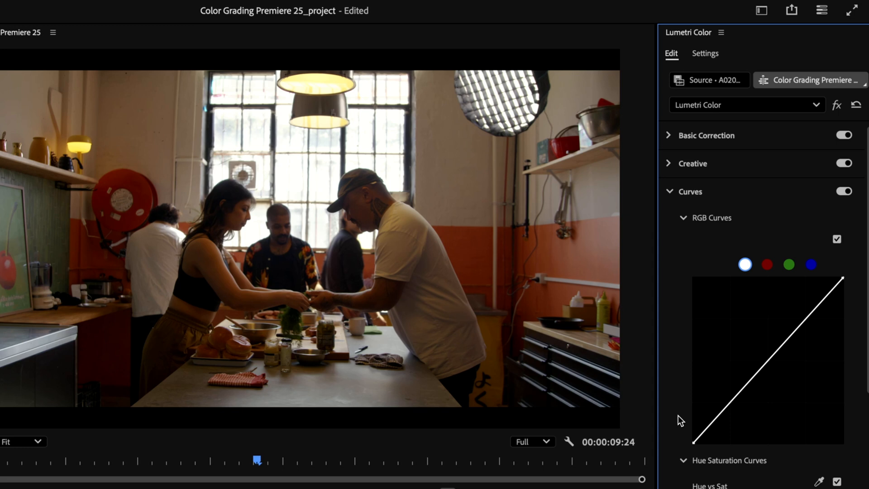
mouse_move(681, 420)
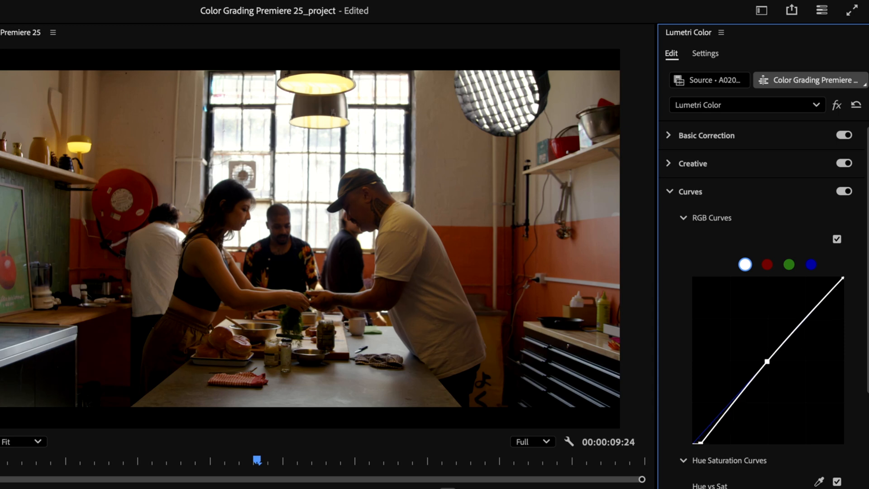
left_click(837, 239)
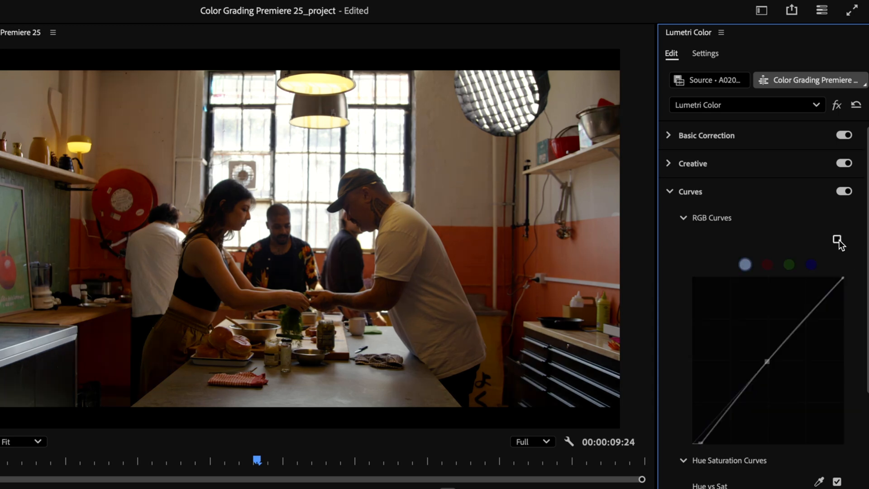
left_click(837, 239)
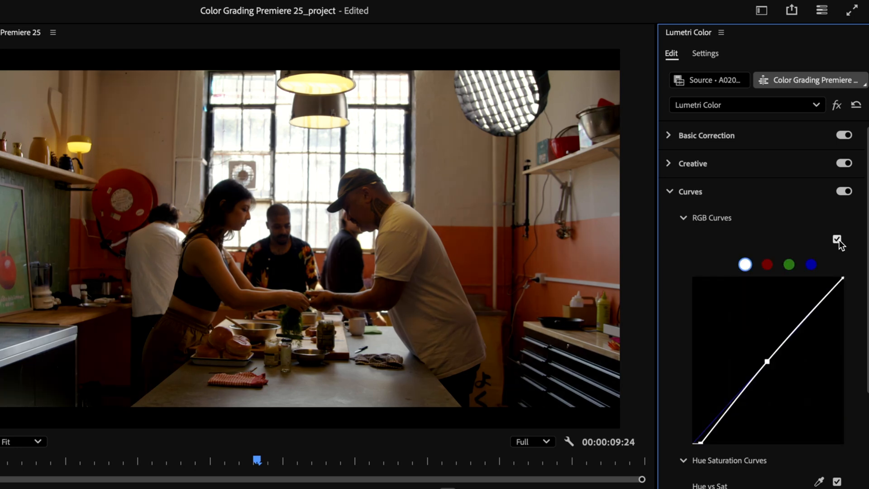
mouse_move(794, 239)
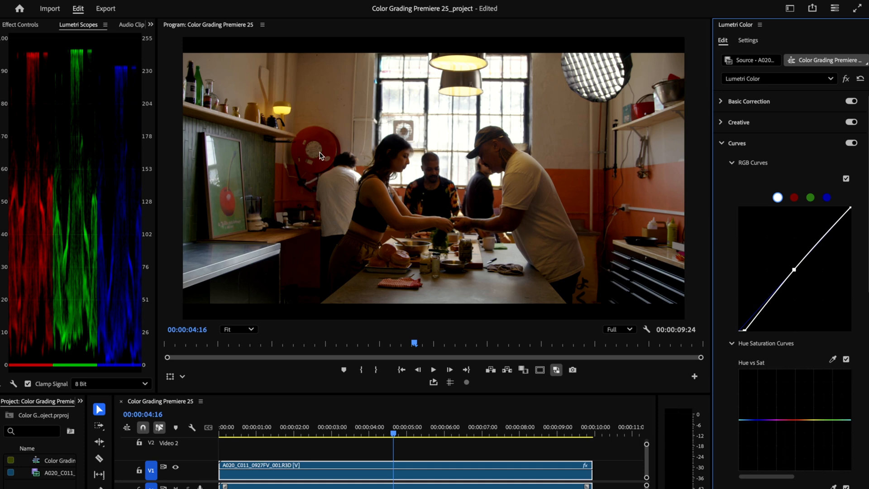
mouse_move(258, 177)
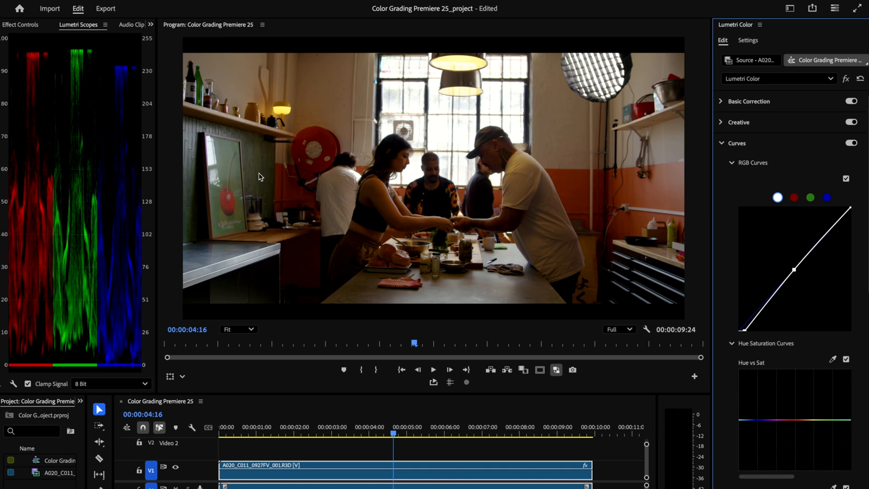
mouse_move(256, 180)
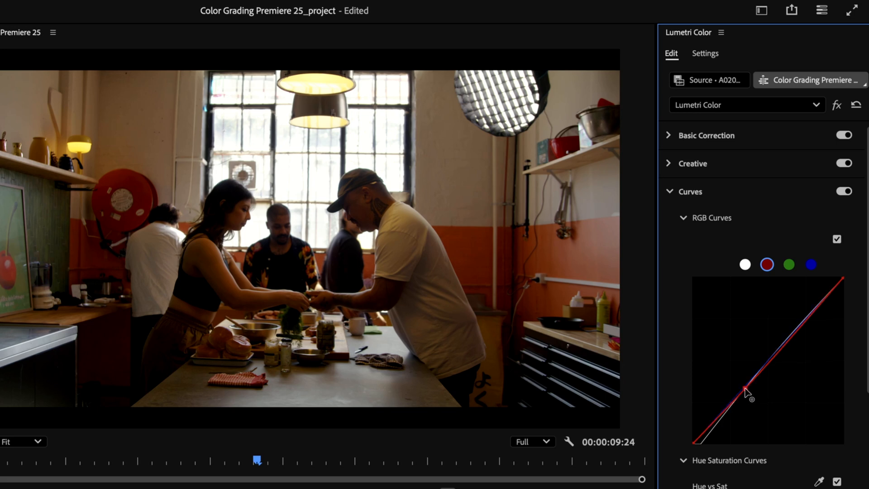
- Adjust the red channel curve in the darker tones and add a Hue vs Sat point
left_click_drag(746, 391, 747, 397)
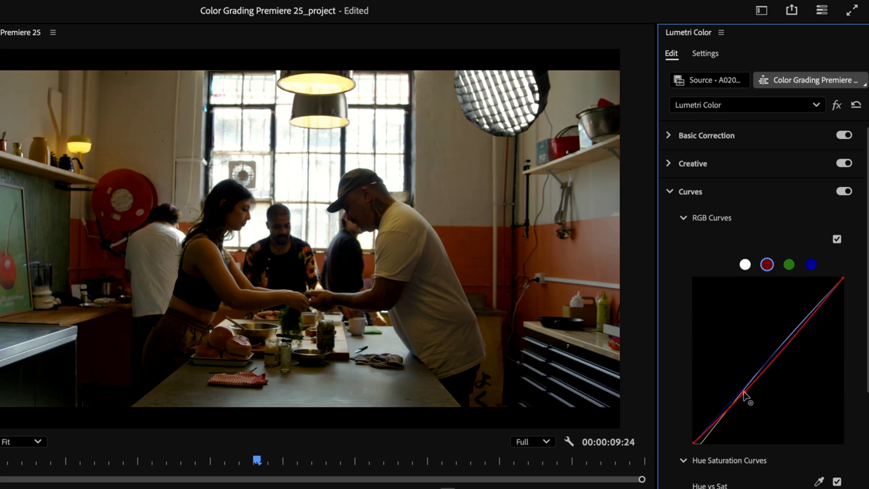
left_click_drag(746, 395, 754, 381)
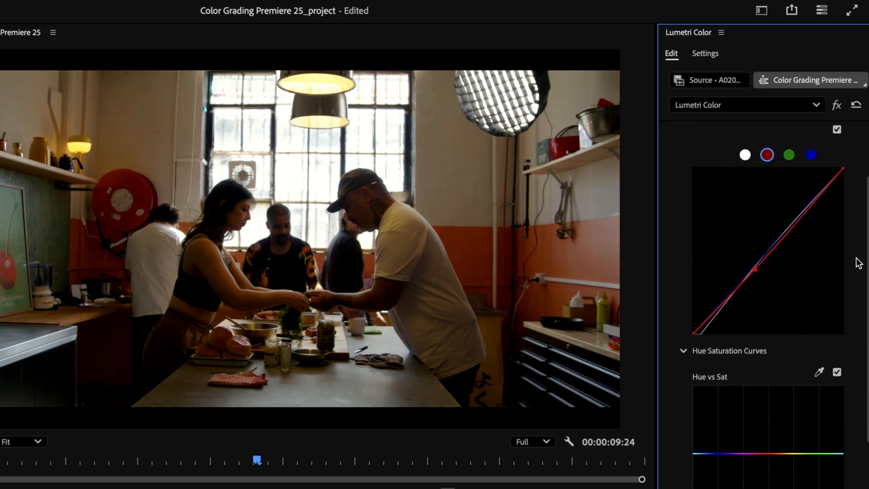
scroll("down", 3)
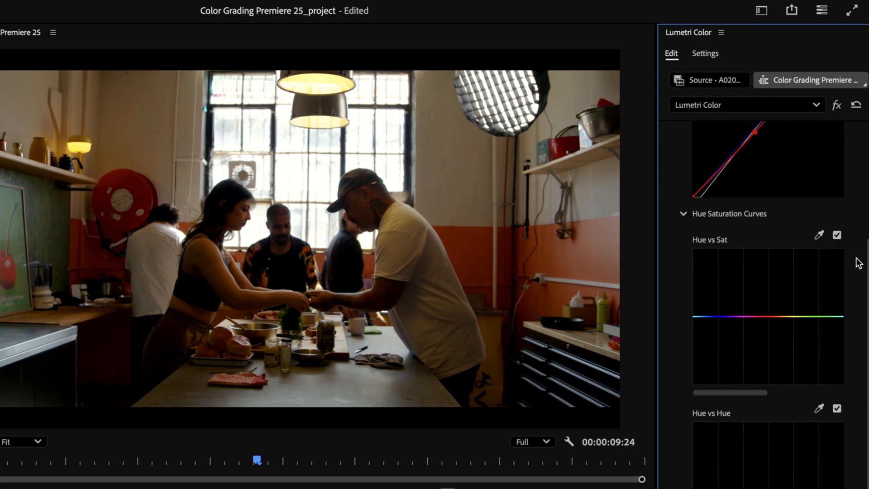
left_click(820, 326)
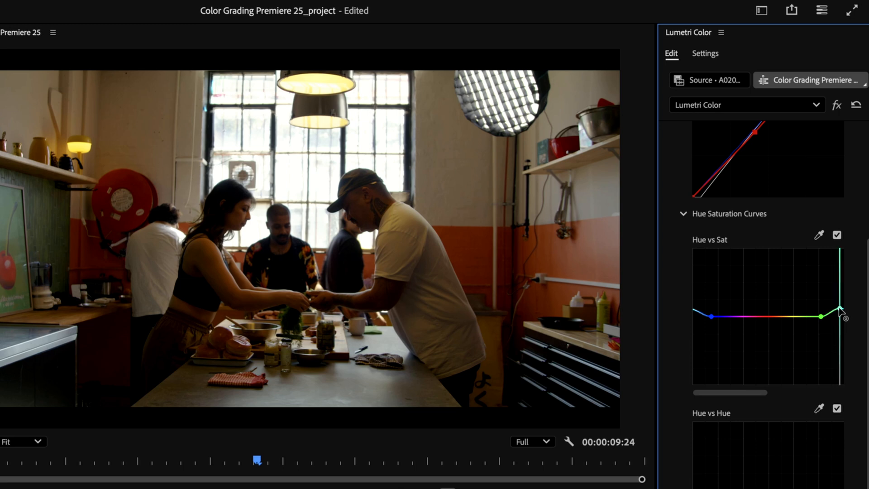
- Lift cyan-blue saturation and sharply drop orange-yellow saturation on the Hue vs Sat curve
left_click_drag(841, 308, 842, 291)
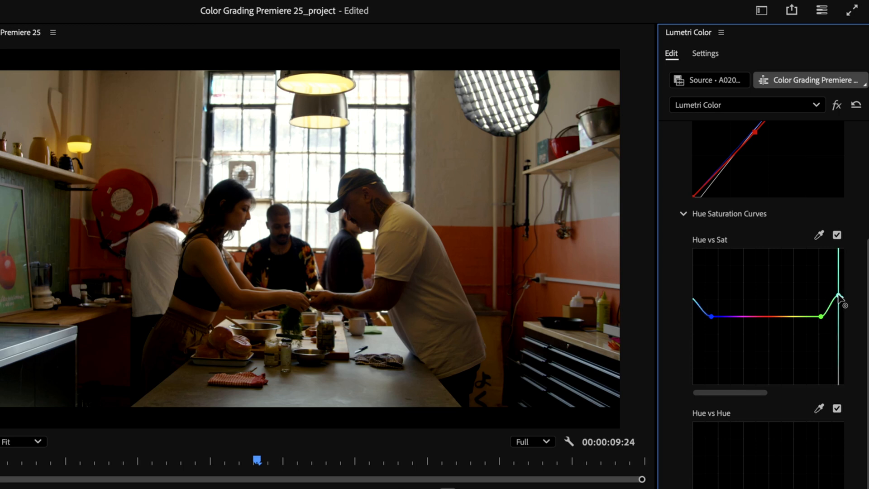
left_click_drag(840, 298, 840, 299)
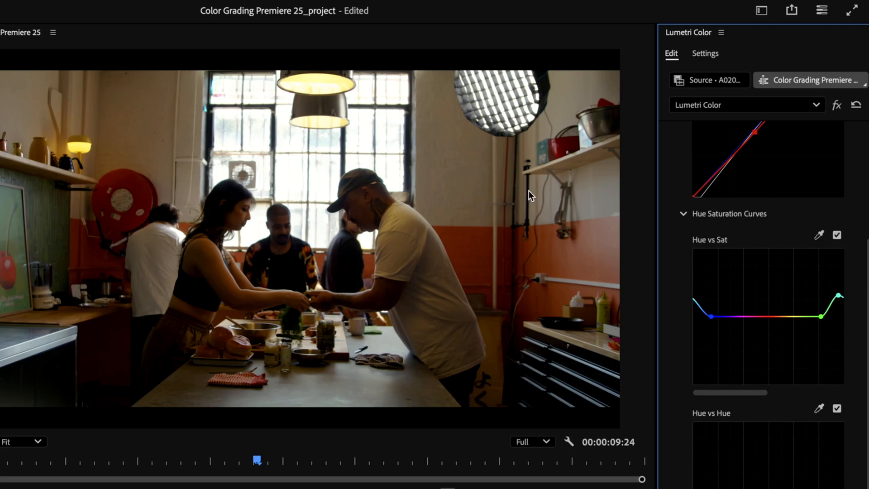
mouse_move(101, 145)
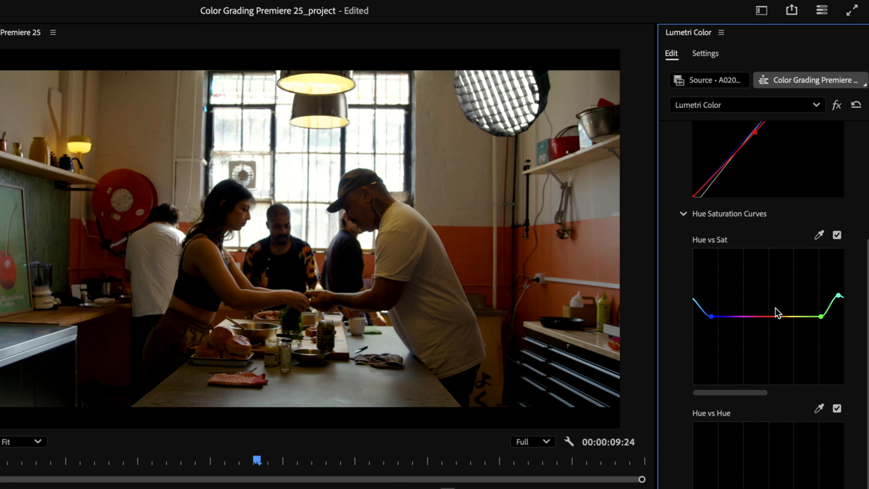
left_click(780, 317)
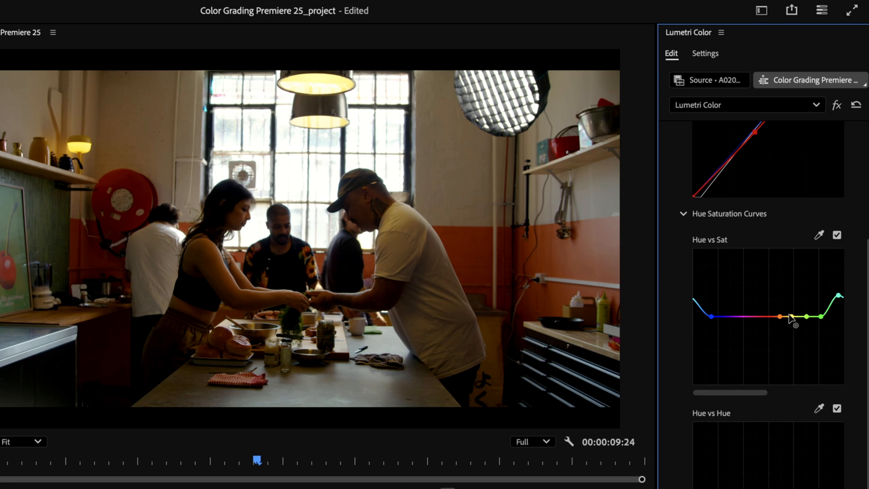
left_click_drag(779, 316, 779, 358)
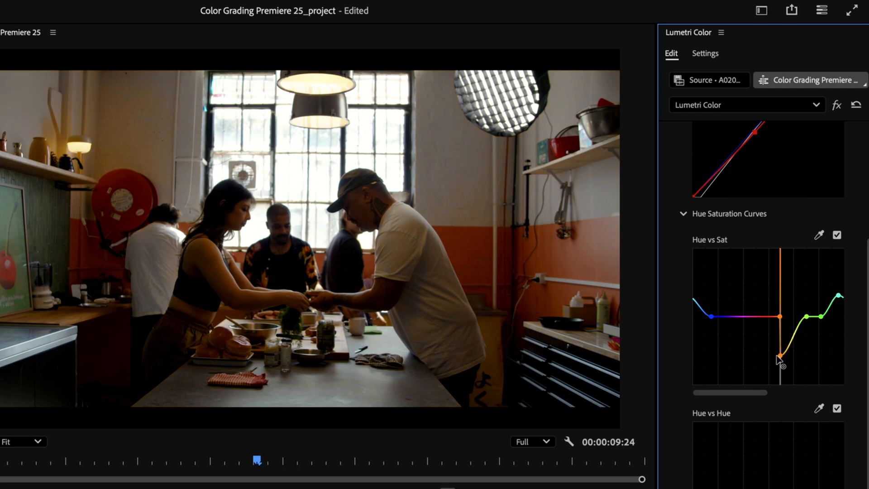
left_click(836, 236)
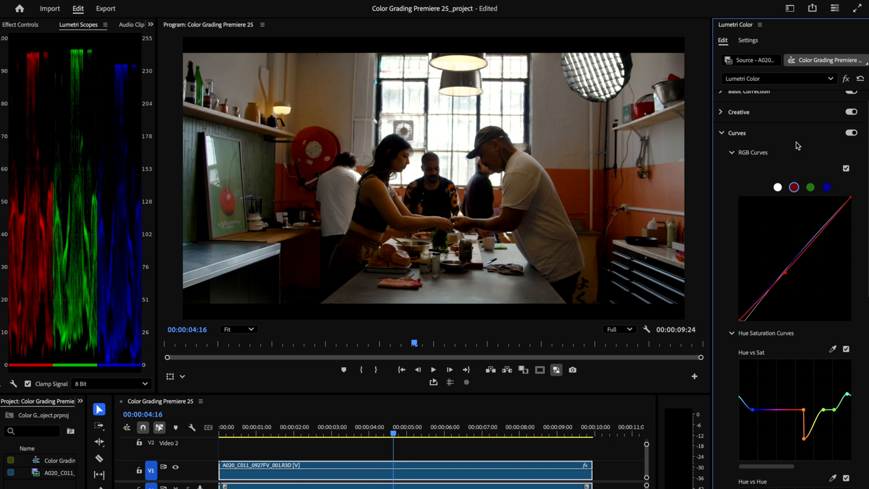
- Collapse Curves, open Color Wheels & Match, and adjust the shadows and midtones wheels
left_click(721, 132)
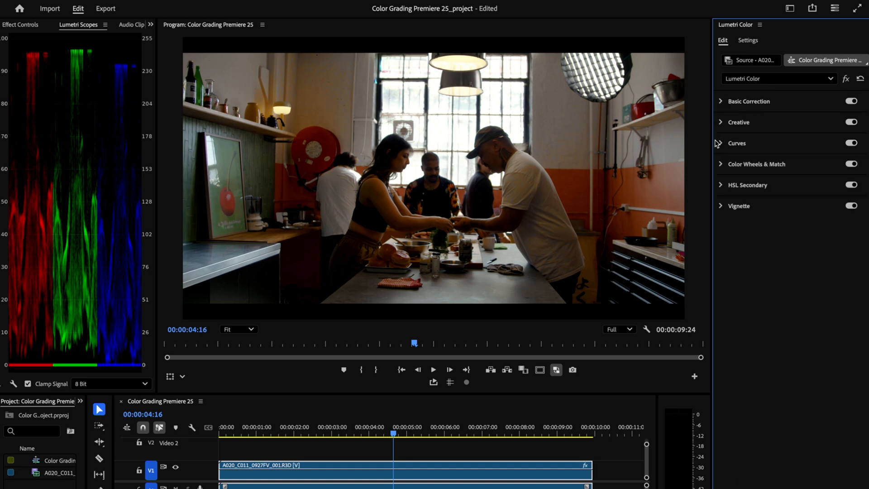
left_click(721, 163)
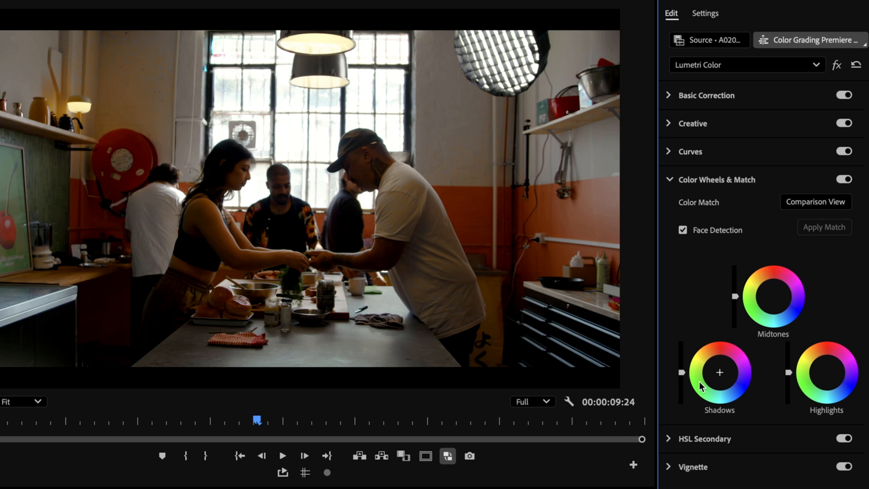
mouse_move(694, 388)
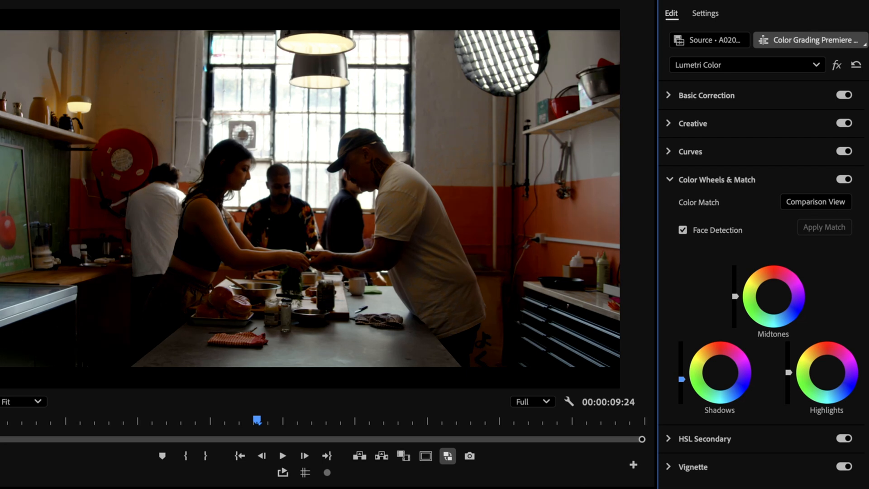
left_click_drag(682, 388, 682, 373)
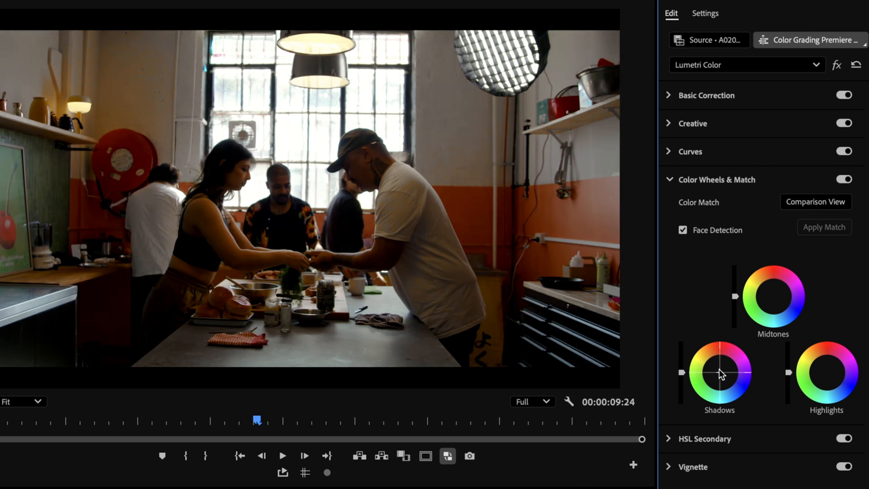
left_click_drag(720, 375, 731, 366)
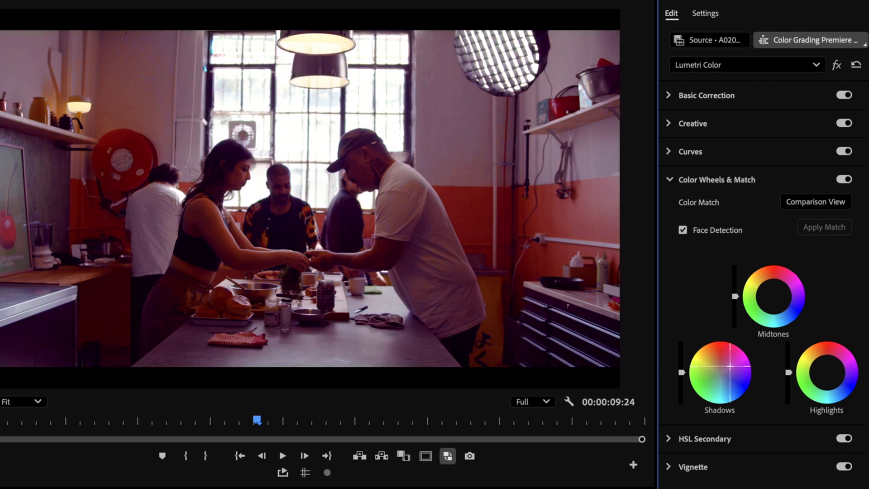
left_click_drag(720, 377, 706, 391)
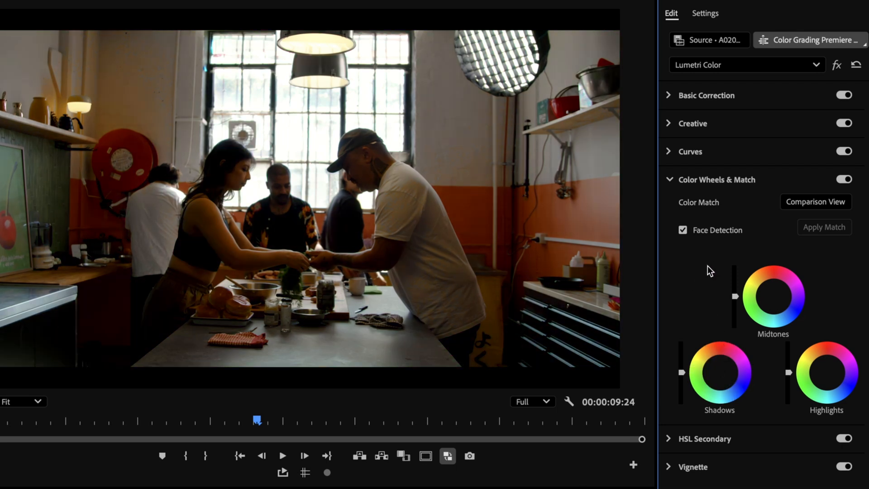
mouse_move(102, 220)
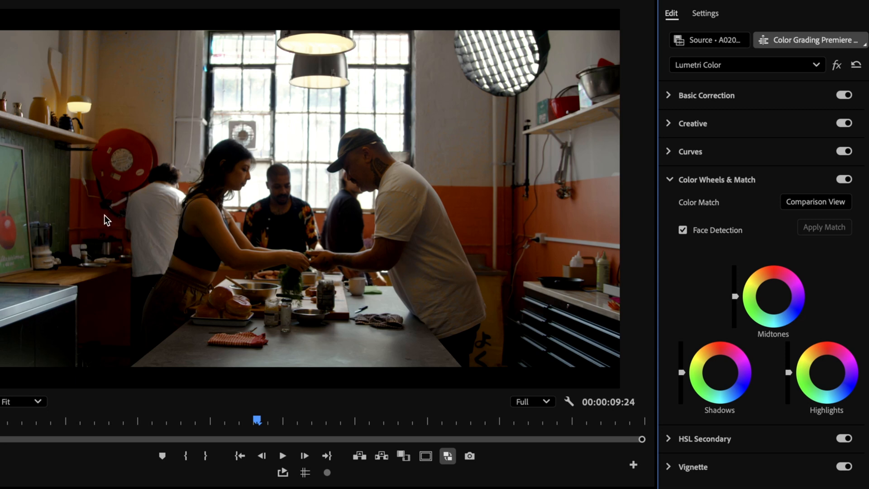
mouse_move(275, 300)
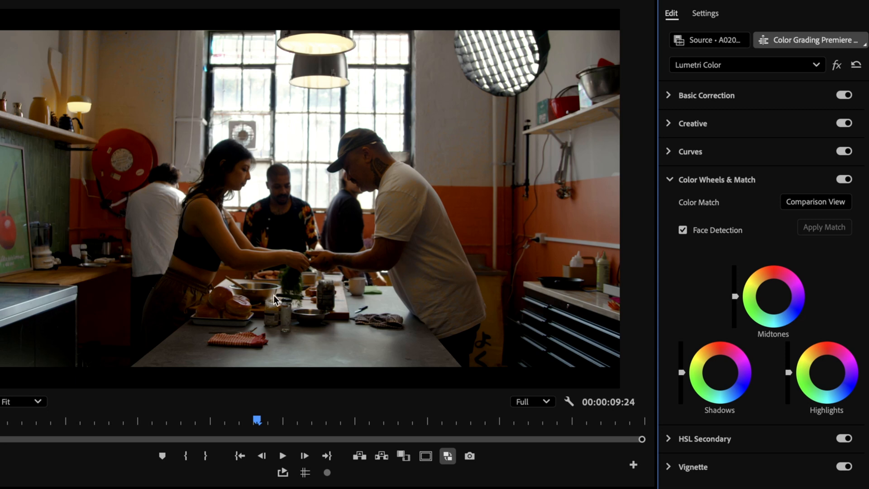
mouse_move(702, 430)
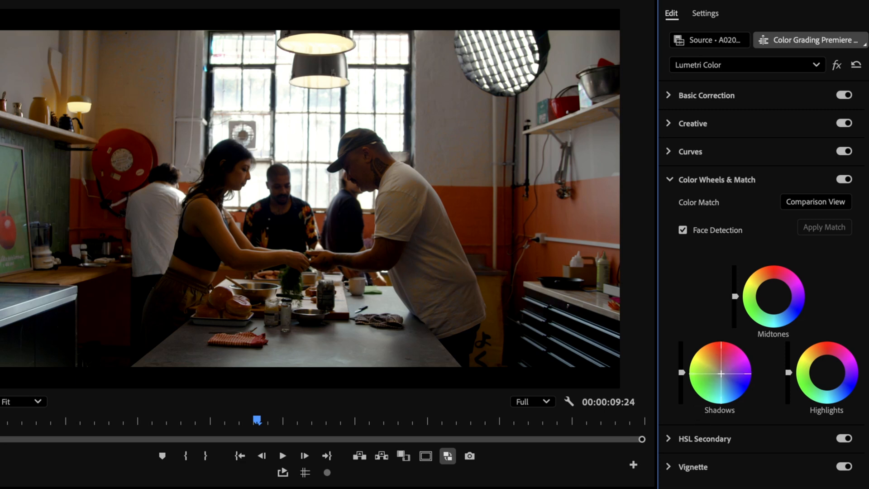
left_click(825, 378)
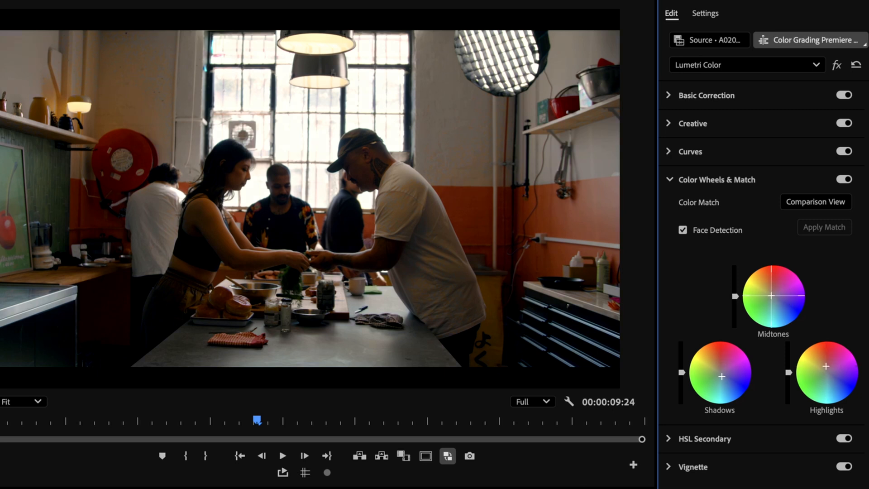
- Lower the midtones brightness level, compare with the wheels bypassed, then collapse Color Wheels & Match
left_click(845, 179)
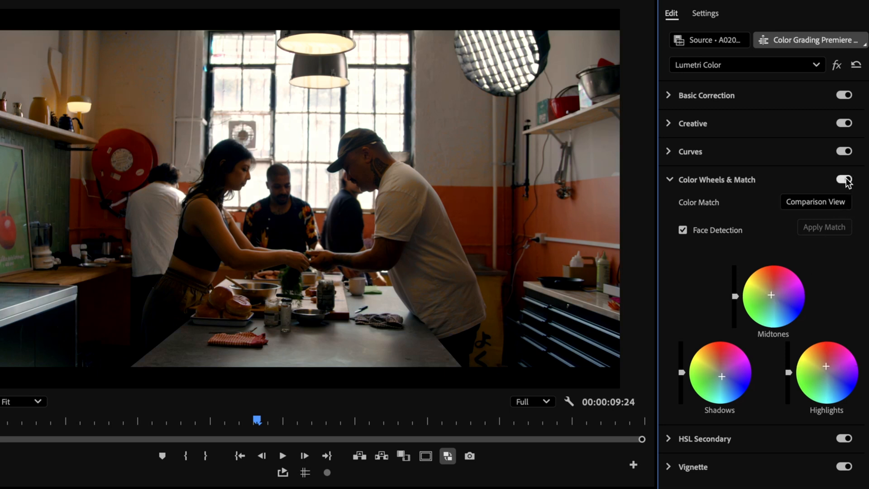
left_click(842, 179)
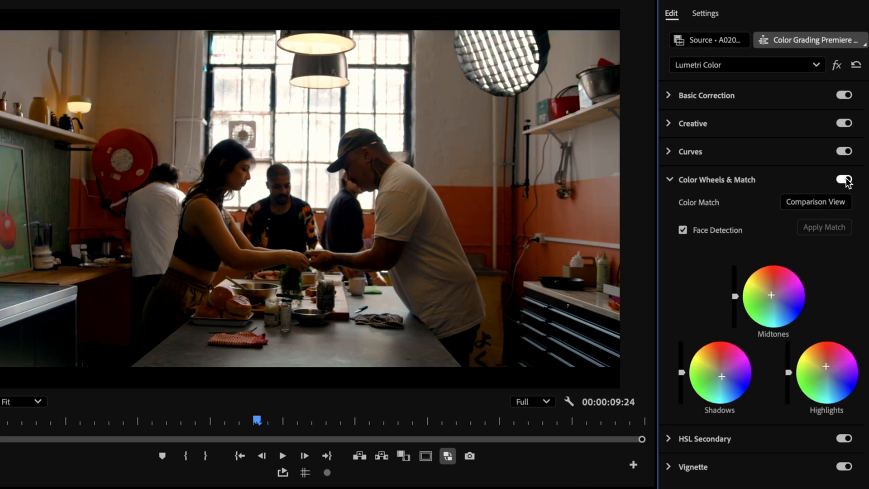
left_click(844, 180)
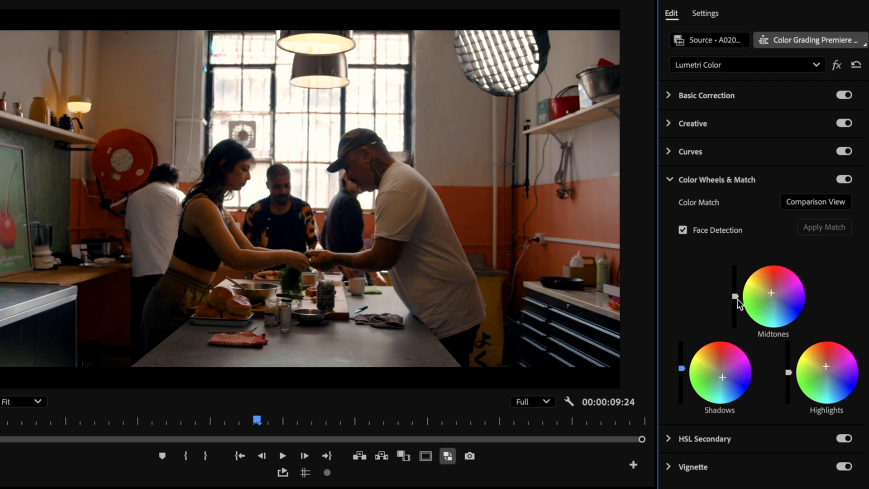
left_click_drag(734, 296, 734, 291)
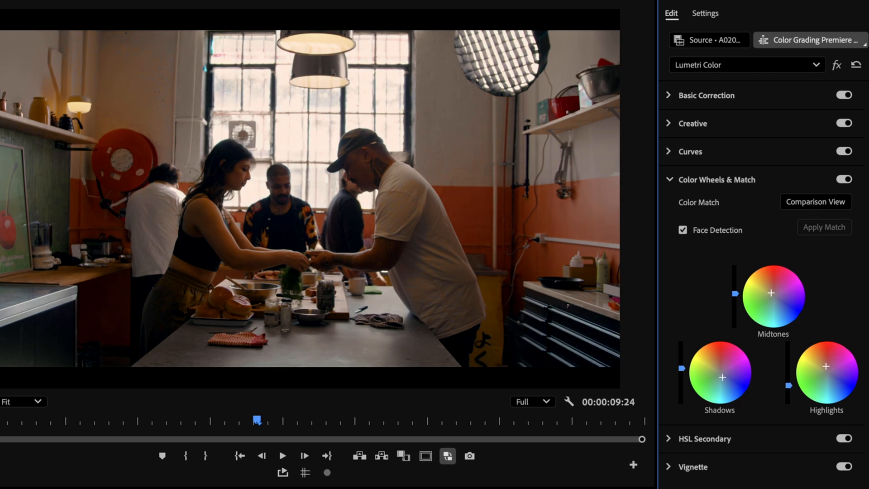
mouse_move(783, 366)
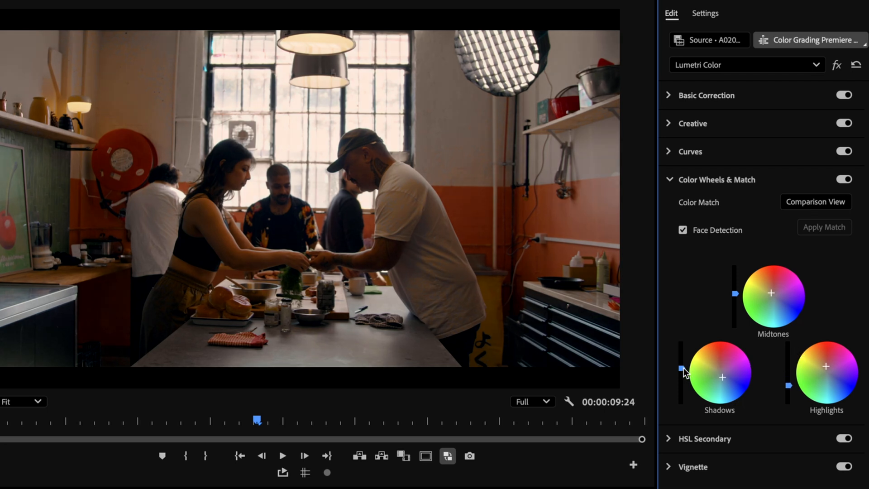
left_click(844, 180)
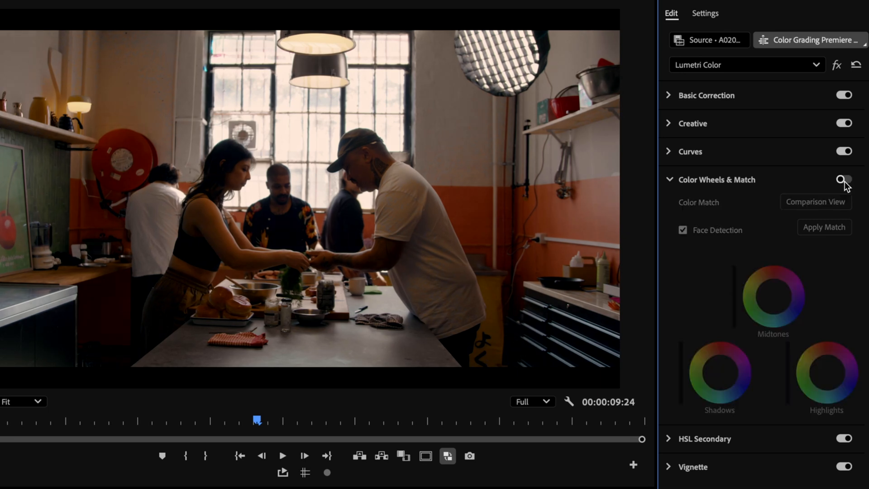
left_click(844, 180)
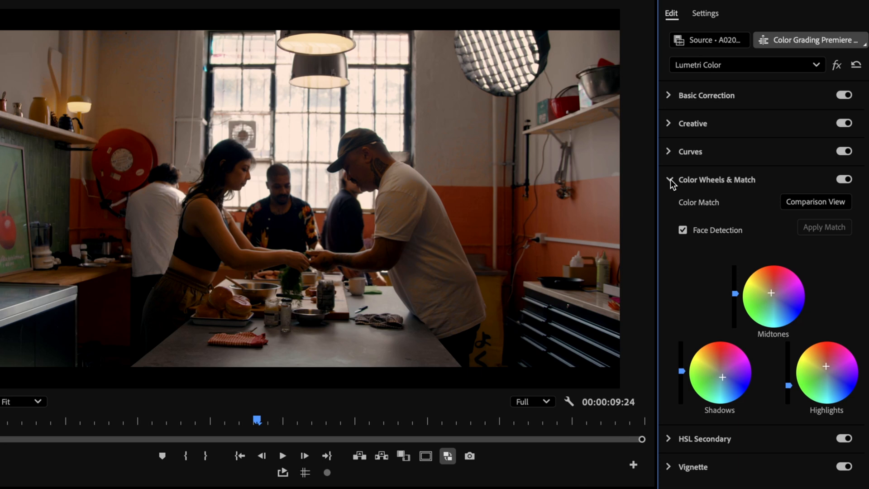
left_click(669, 180)
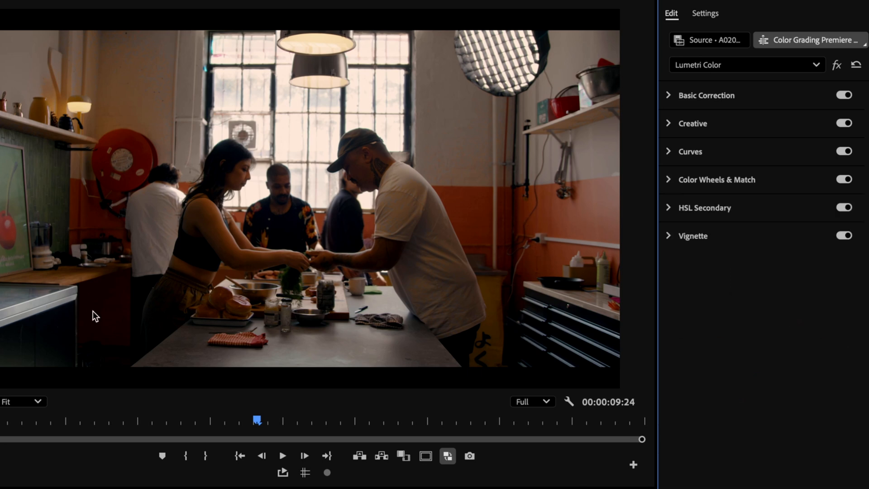
- Add a vignette with Amount -1.0 and Feather 79.9, then fold the Vignette section away
left_click(670, 236)
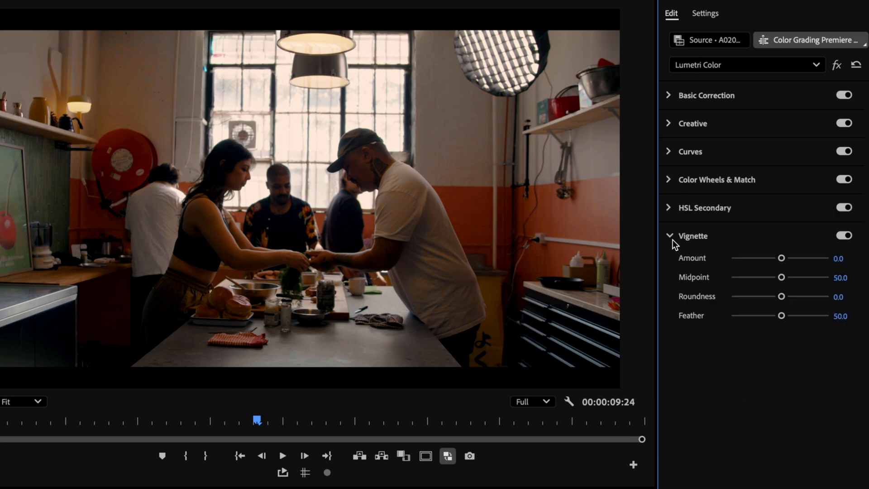
left_click_drag(781, 259, 762, 259)
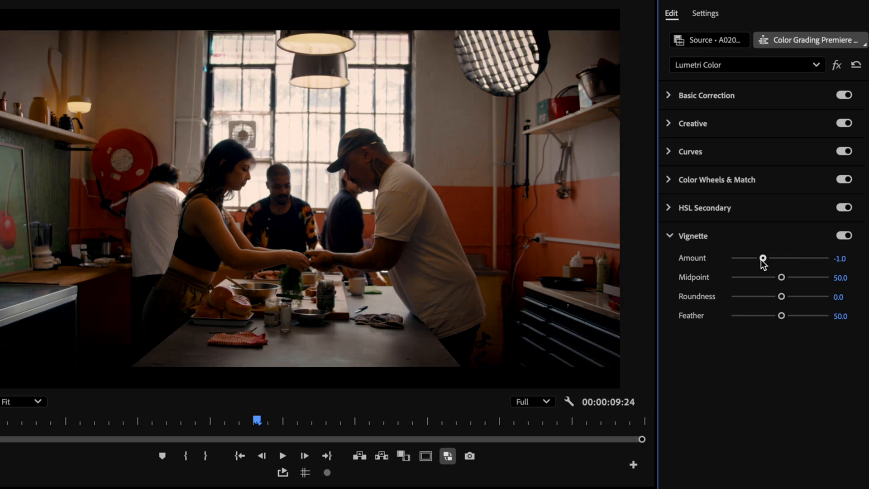
left_click_drag(763, 258, 770, 259)
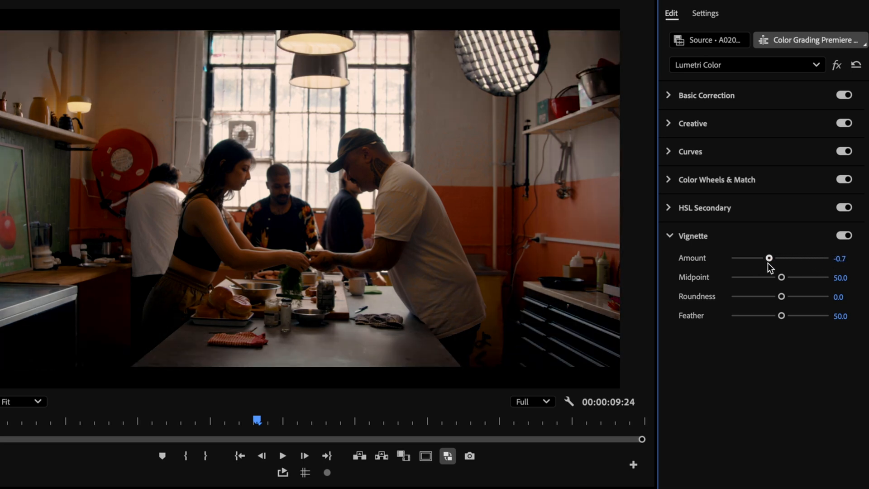
left_click_drag(769, 259, 767, 259)
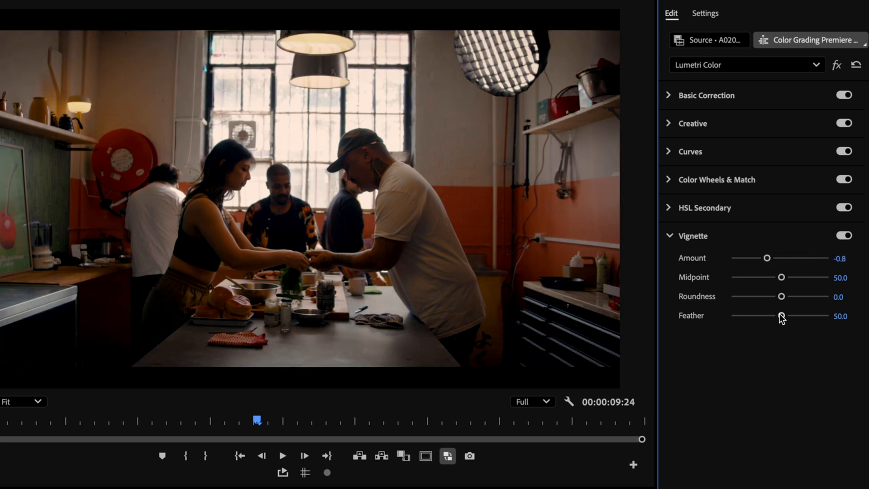
left_click_drag(781, 316, 810, 316)
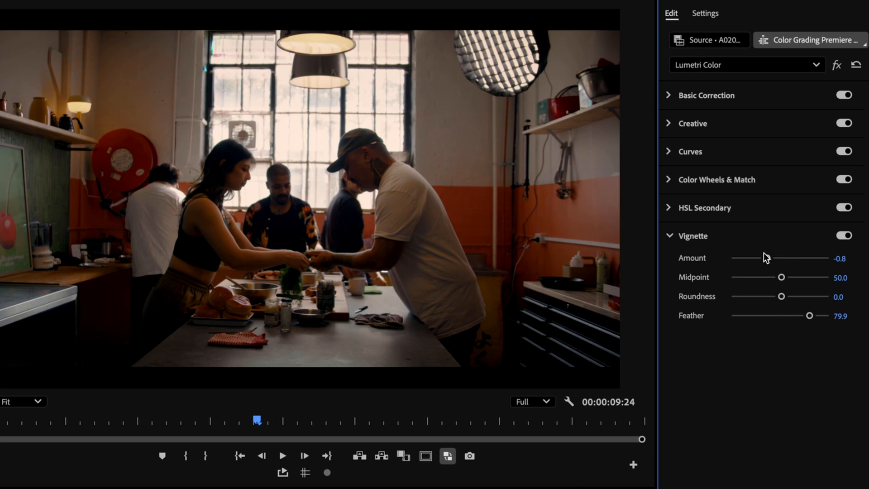
left_click(844, 235)
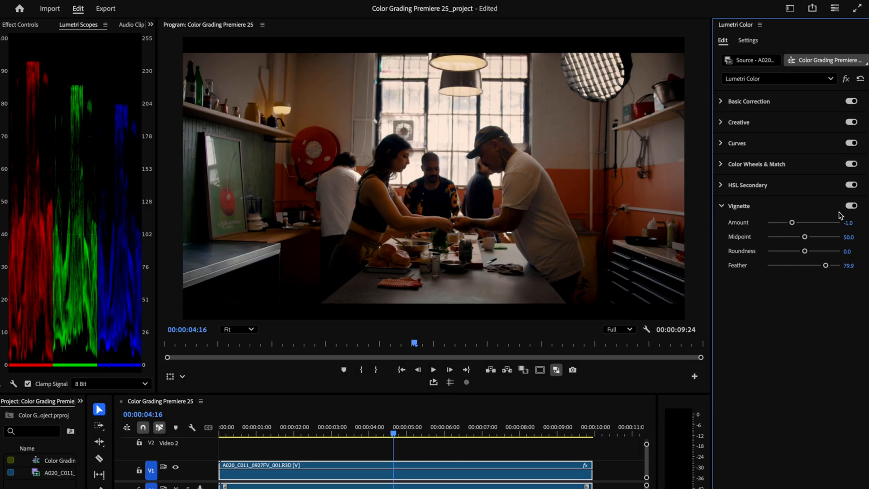
left_click(721, 206)
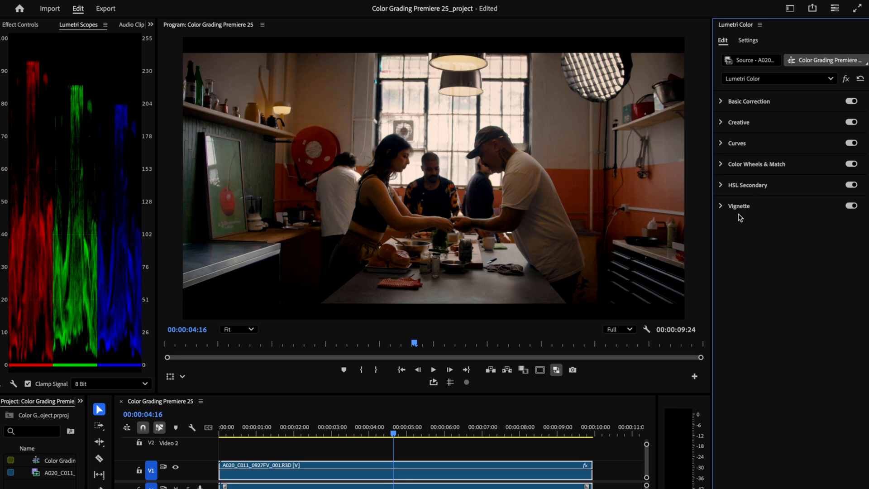
- Turn on Auto Detect Log Video Color Space so the footage reads as Red Log3G10
left_click(748, 40)
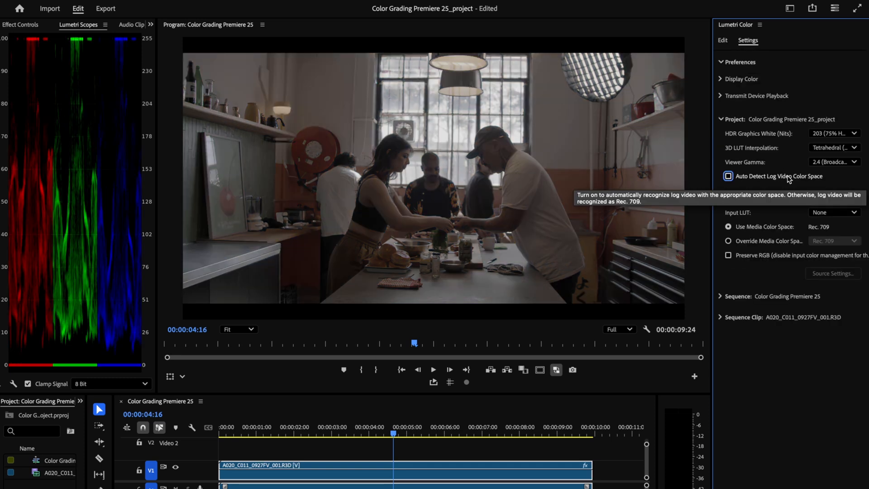
left_click(728, 176)
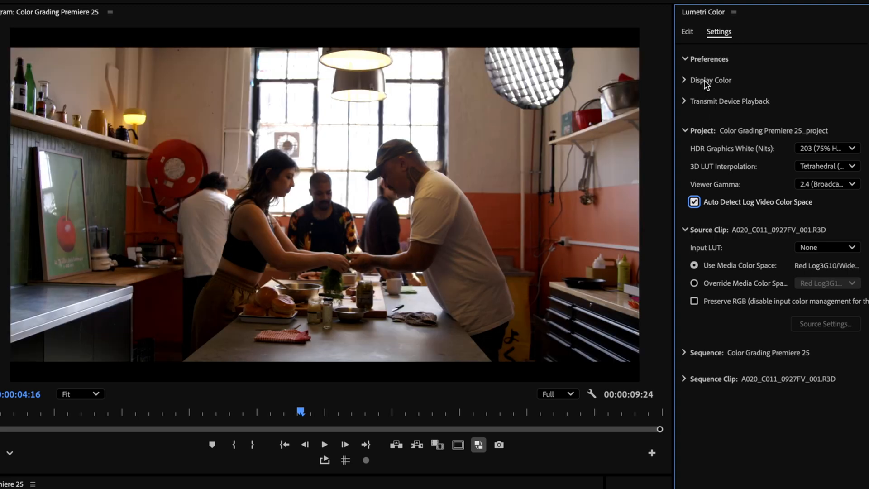
left_click(686, 32)
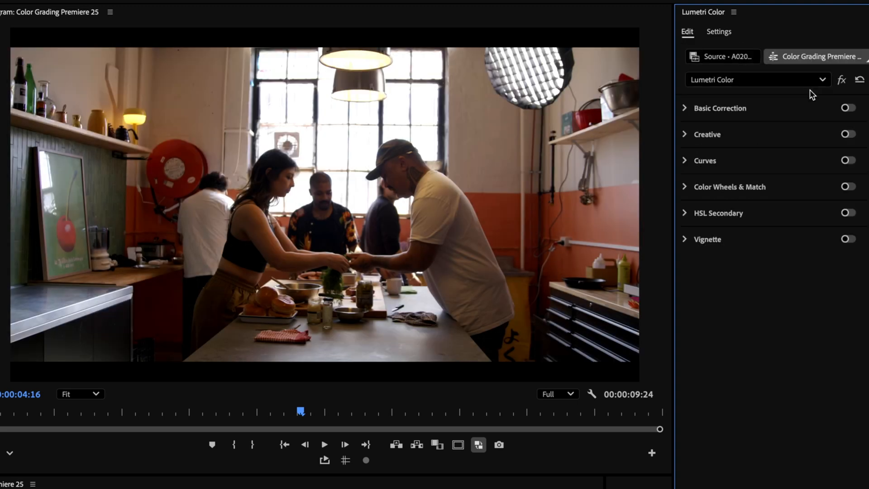
- Enable Basic Correction, Curves, Color Wheels & Match and Vignette, toggling Basic Correction to compare
left_click(848, 108)
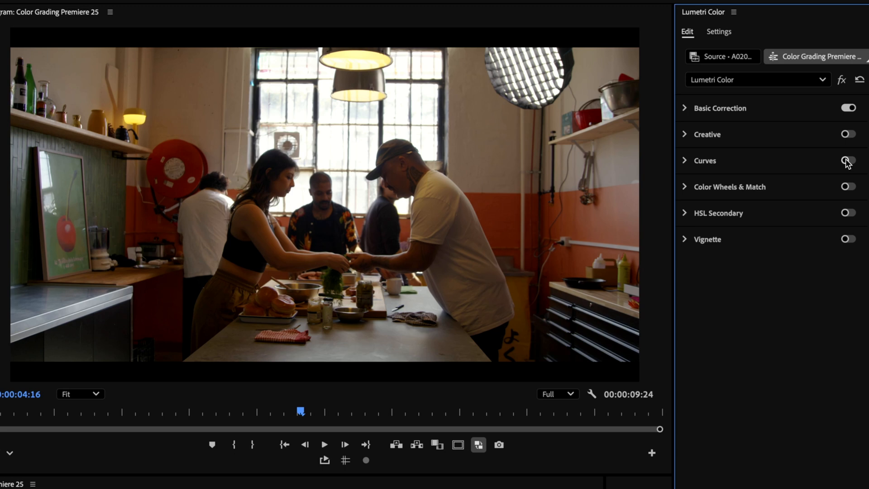
left_click(847, 161)
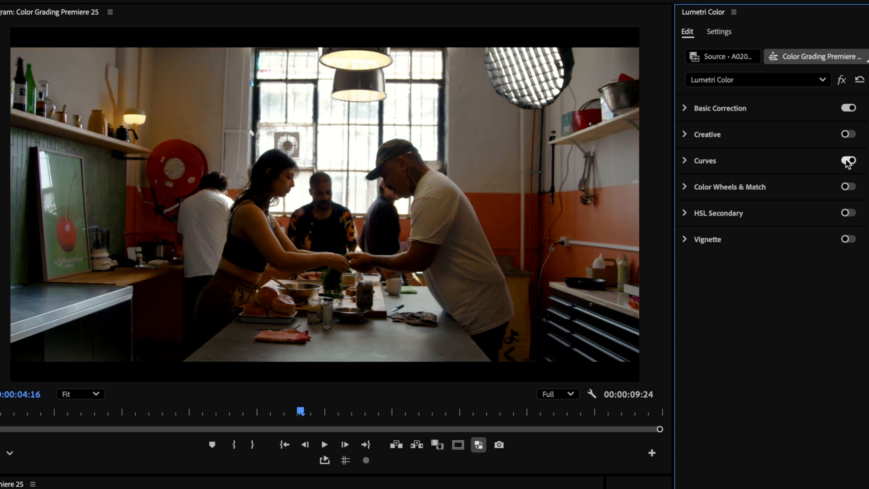
left_click(847, 161)
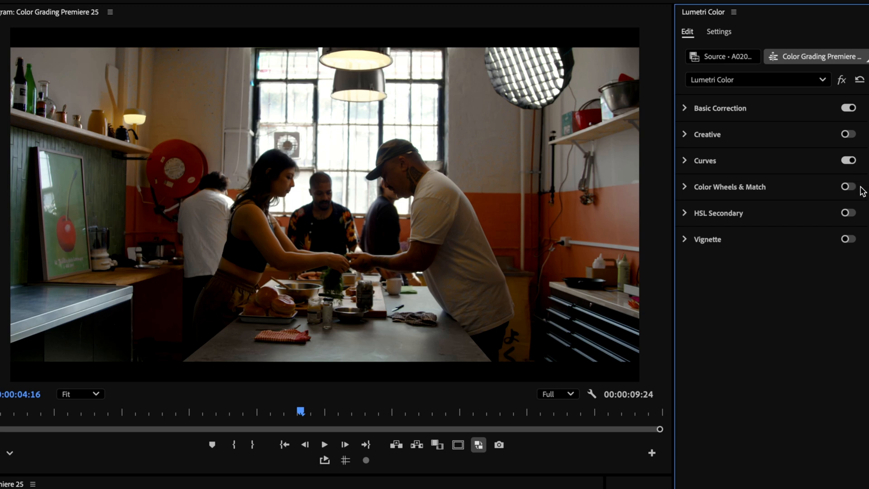
left_click(848, 187)
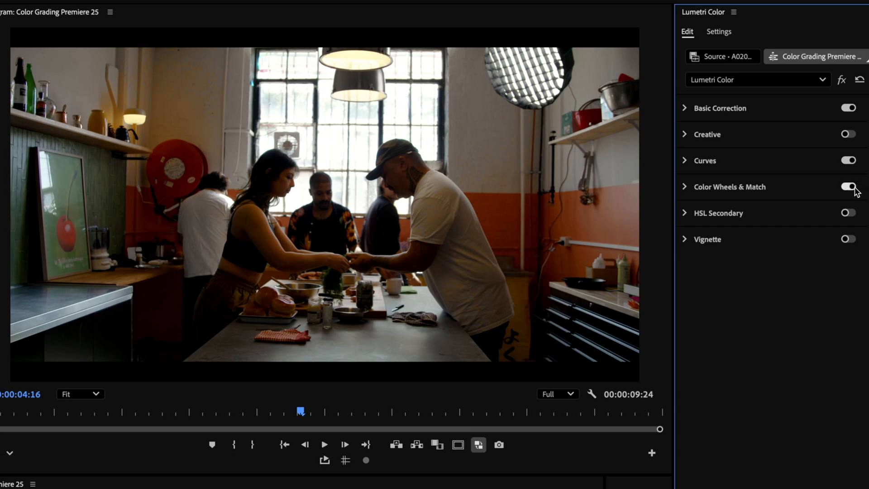
left_click(849, 187)
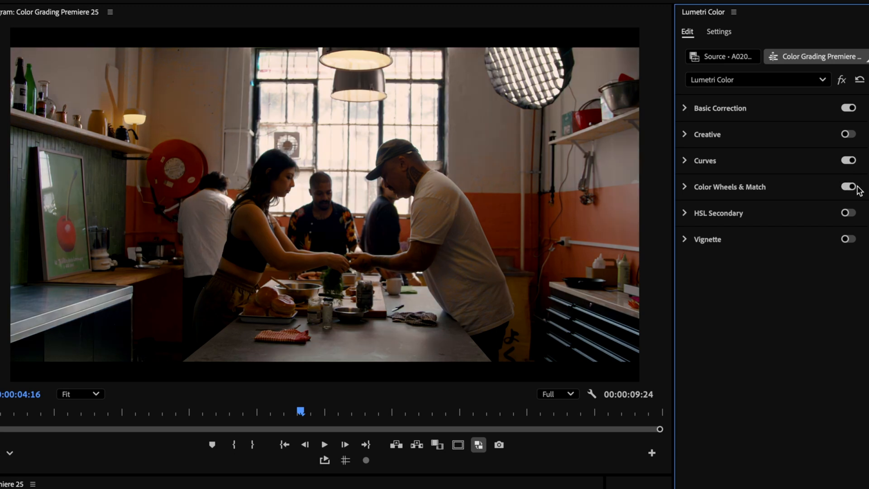
left_click(849, 239)
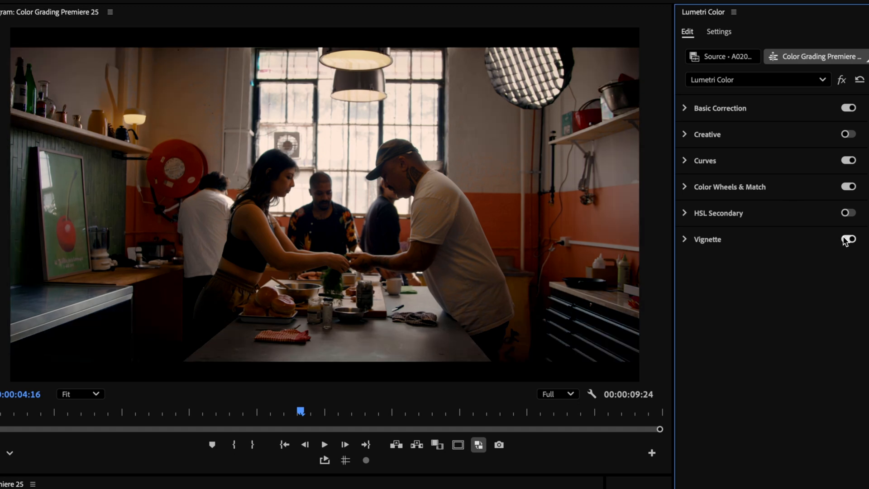
left_click(849, 239)
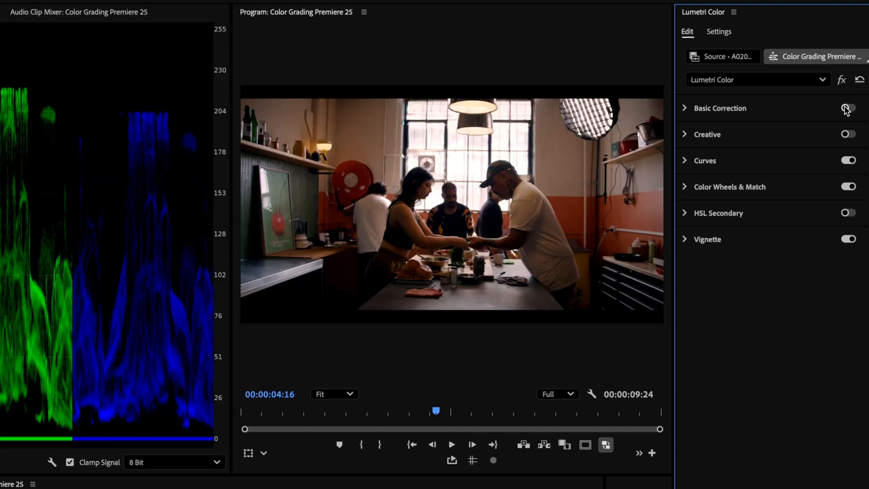
left_click(844, 108)
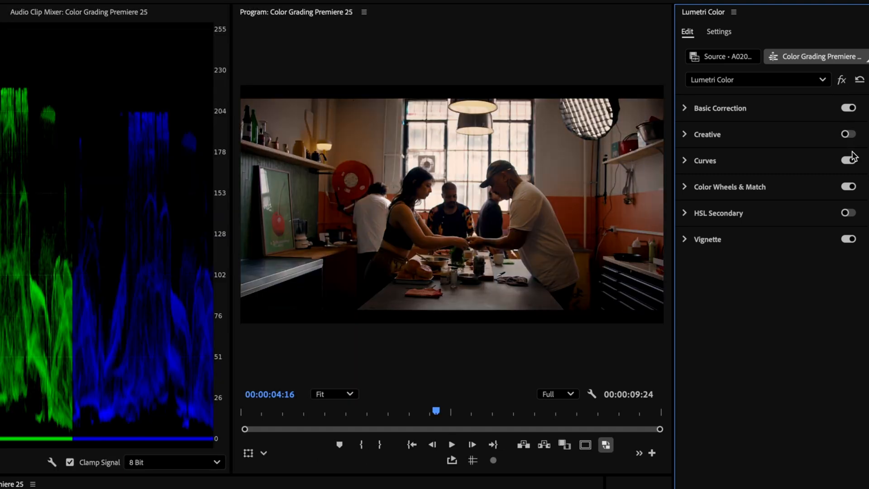